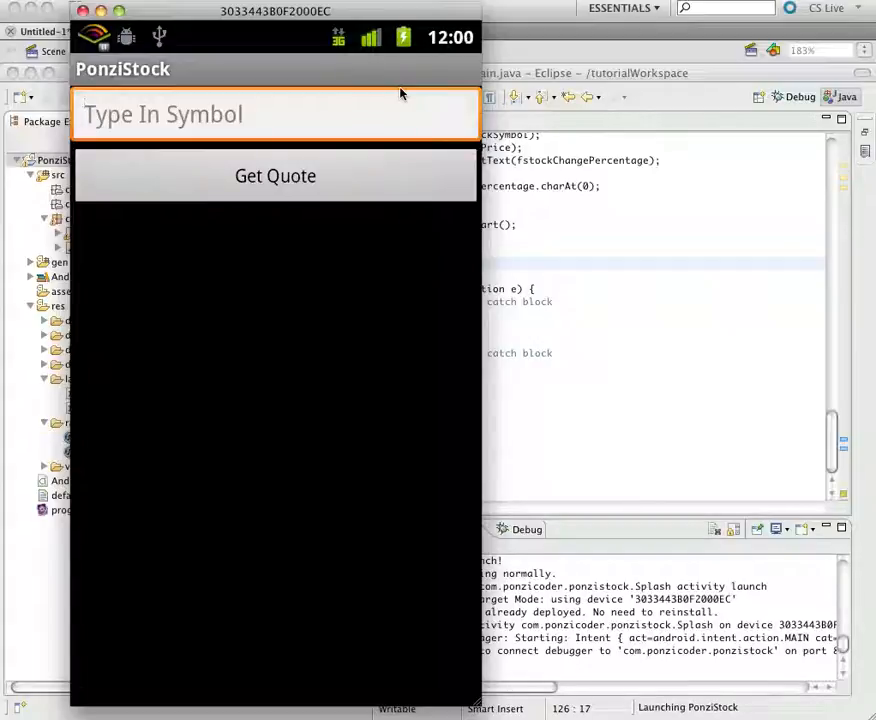
# Enter a letter into the PonziStock symbol field on the device screencast.
pyautogui.click(275, 113)
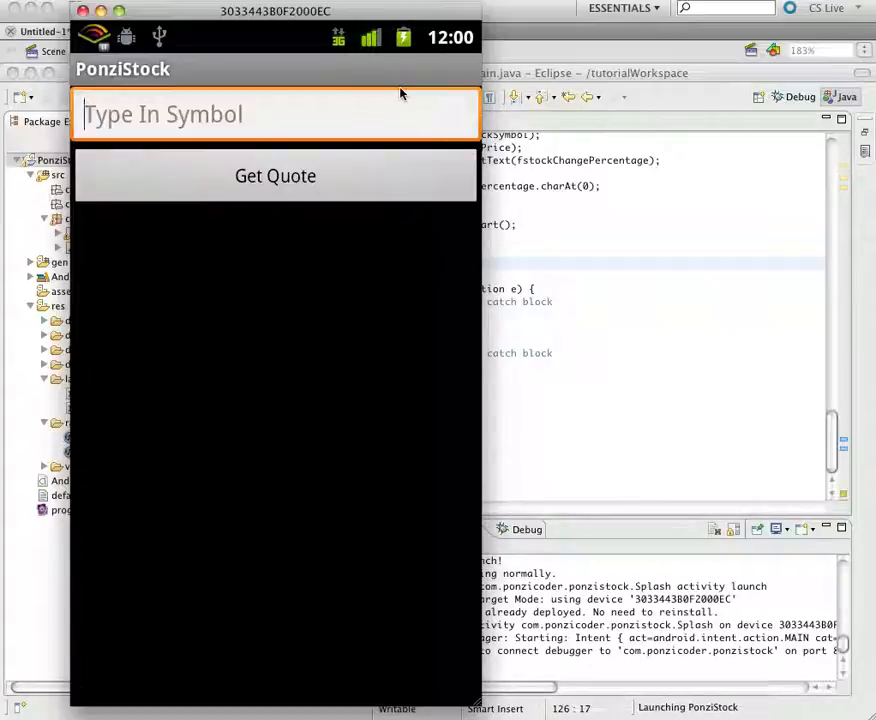
pyautogui.click(275, 113)
pyautogui.write('c')
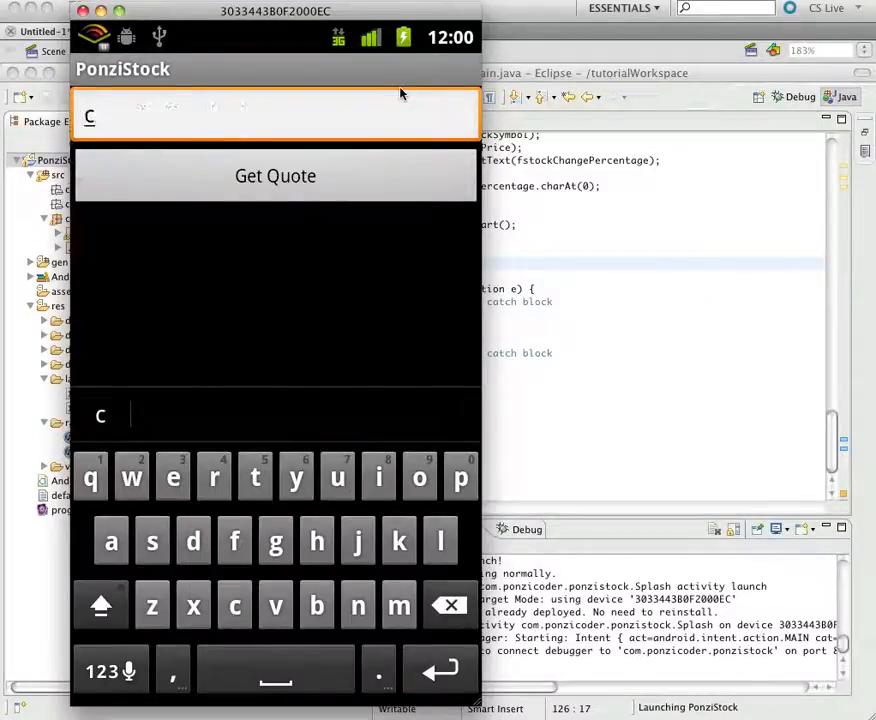
pyautogui.click(275, 175)
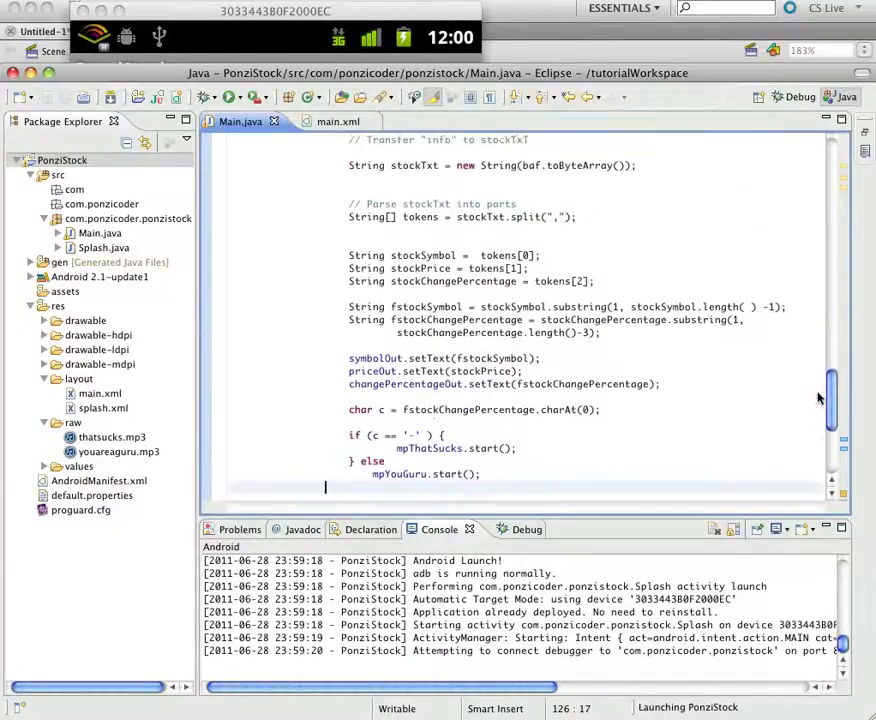
# Add a setSymbol.setText("") statement after mpYouGuru.start() to clear the field.
pyautogui.scroll(-3)
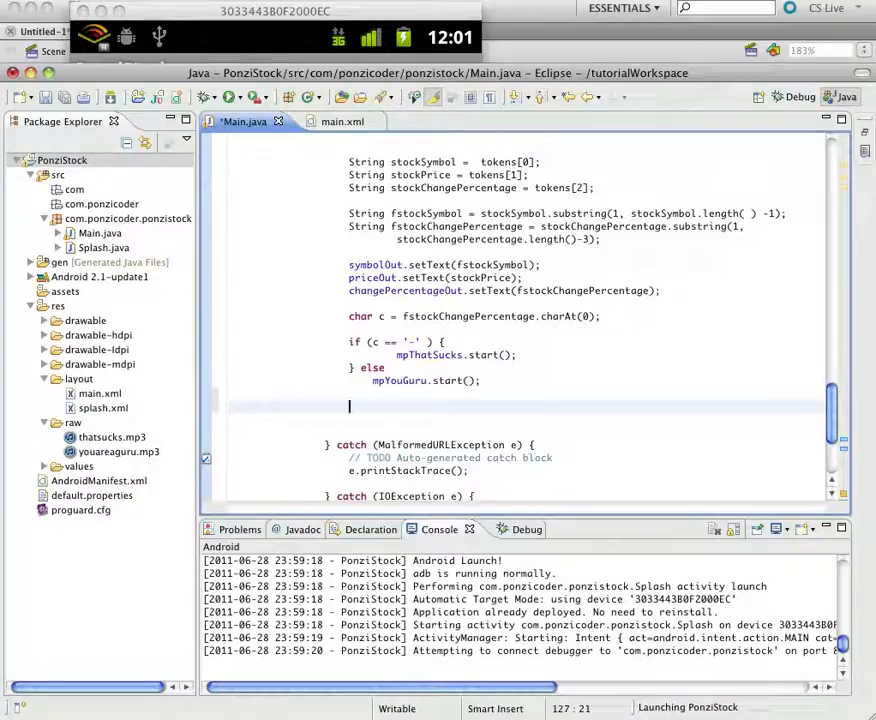
pyautogui.write('setSym')
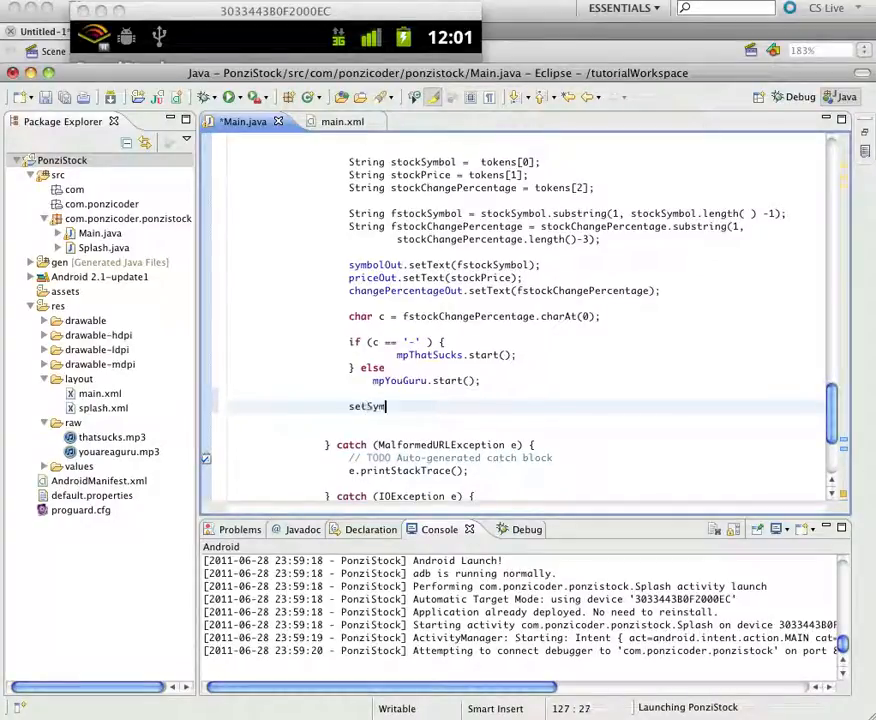
pyautogui.write('bol')
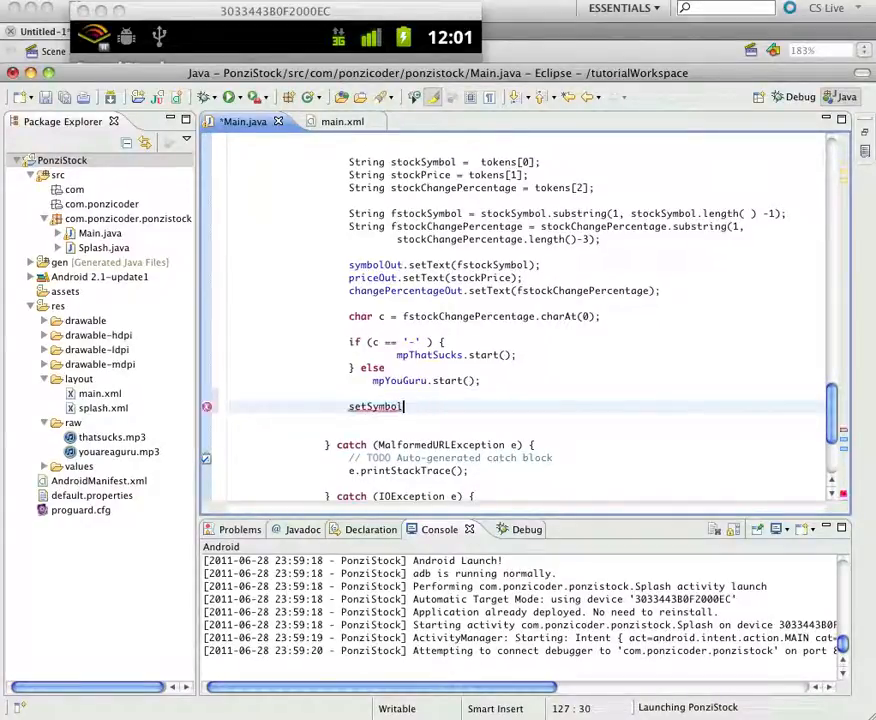
pyautogui.write('s')
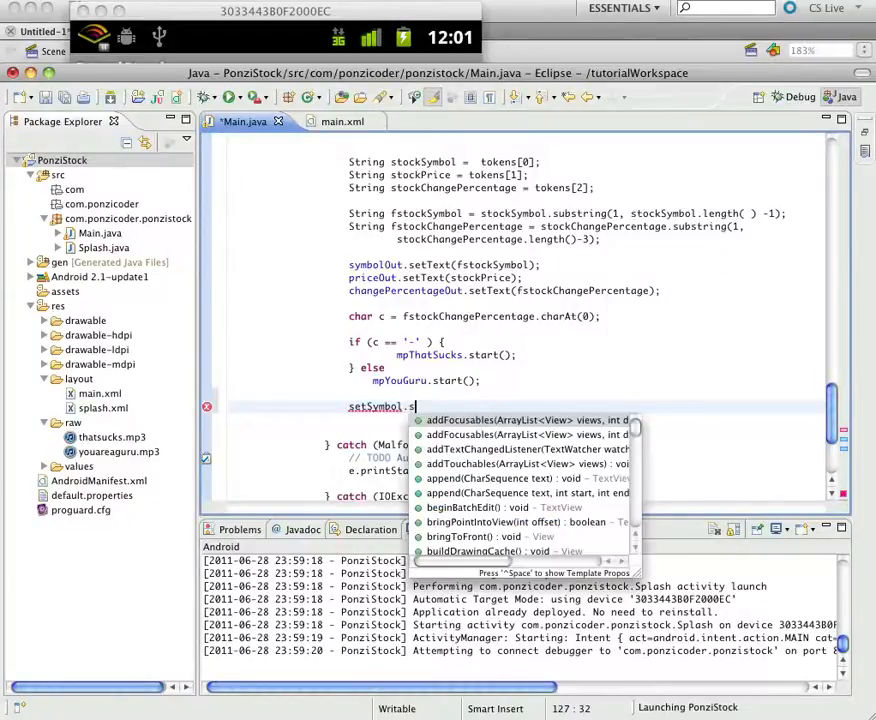
pyautogui.write('etAnimation("')
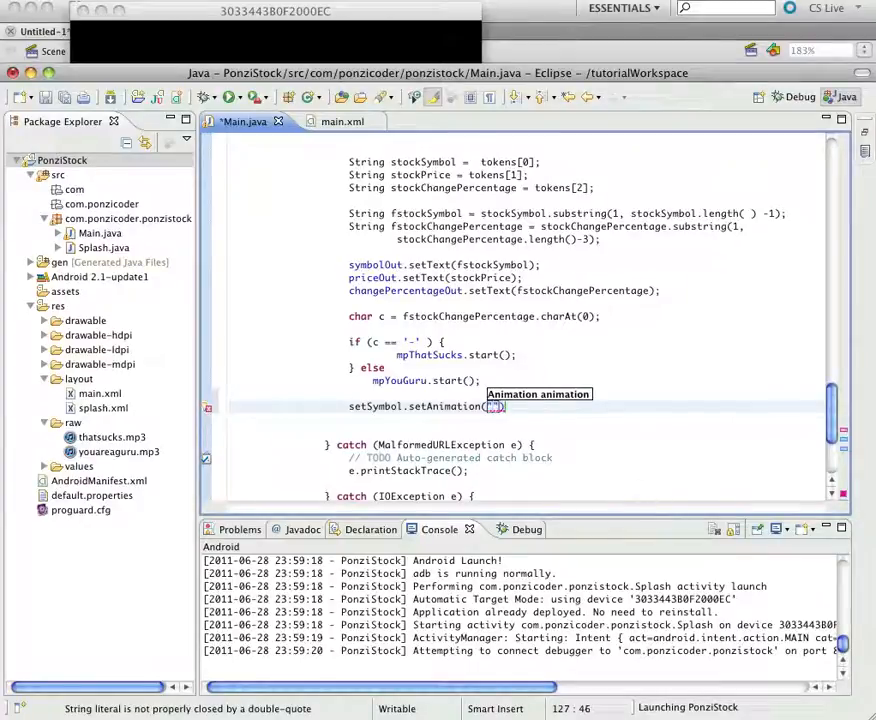
pyautogui.write('""')
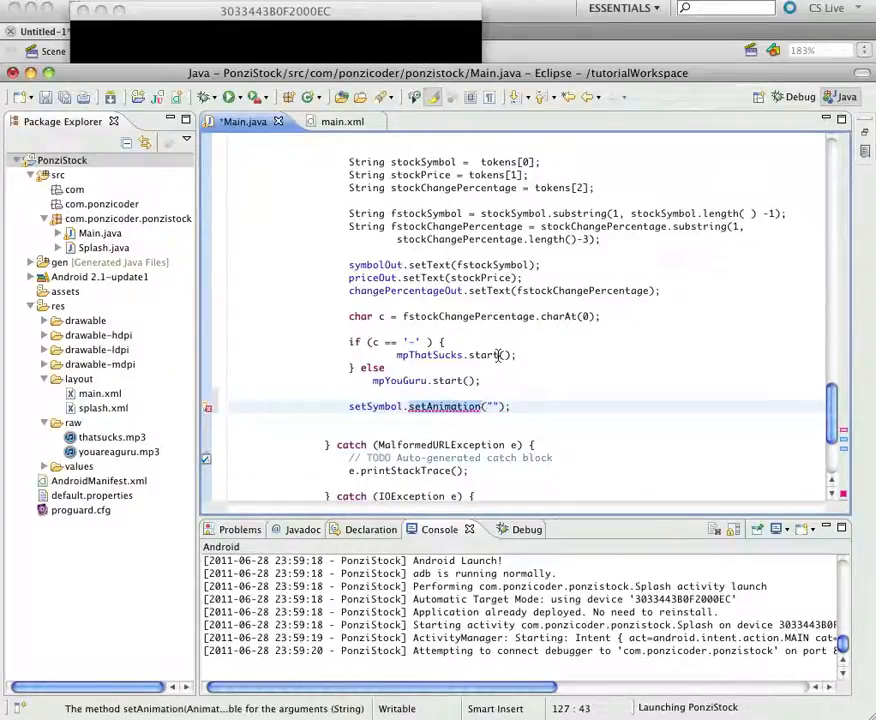
pyautogui.write('setText')
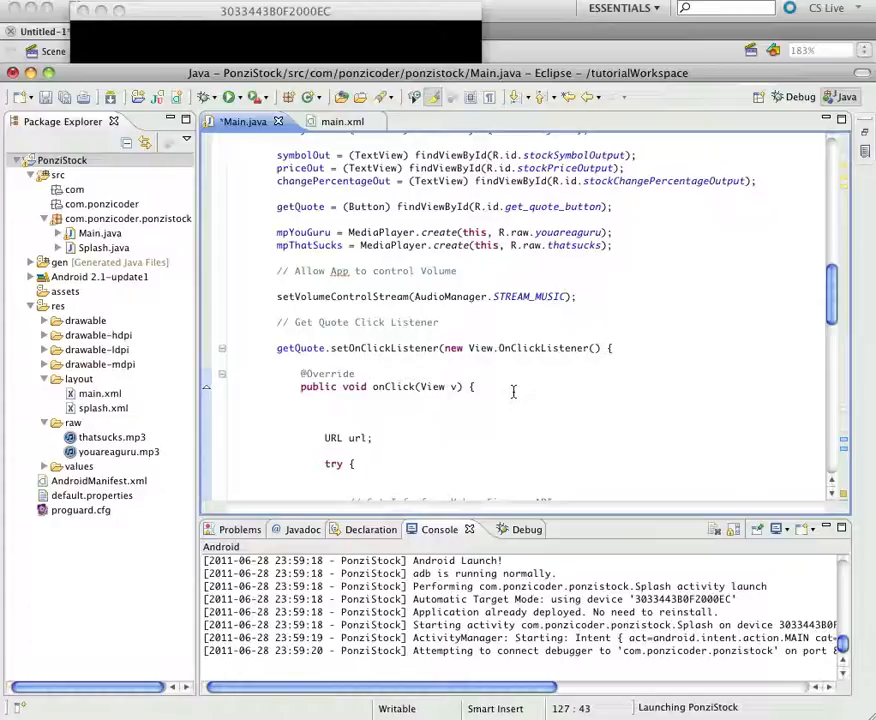
# Start onClick with a // Hides Keyboard comment and declare InputMethodManager imm.
pyautogui.click(500, 401)
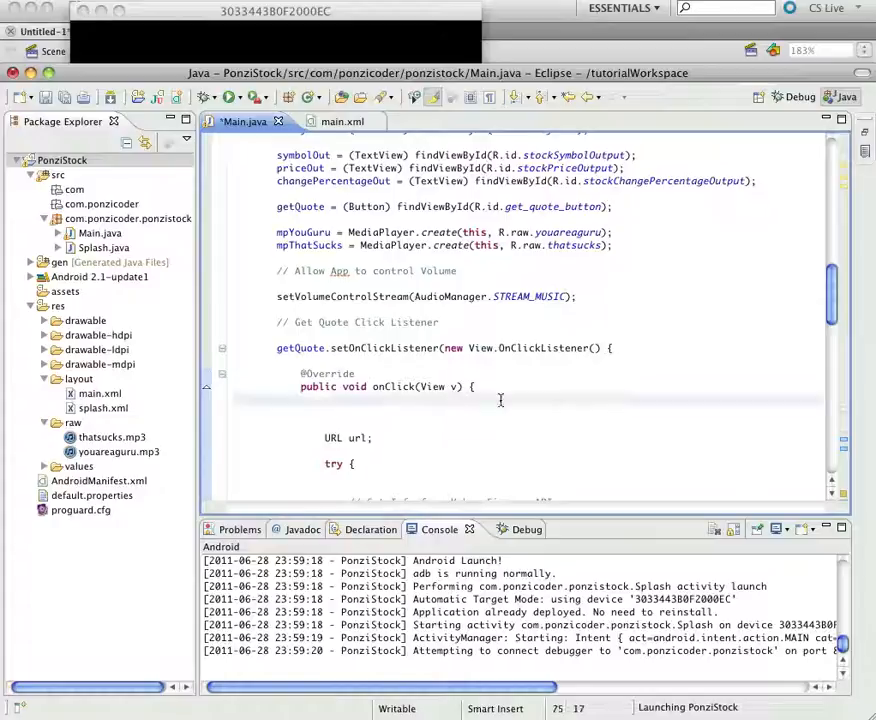
pyautogui.click(557, 388)
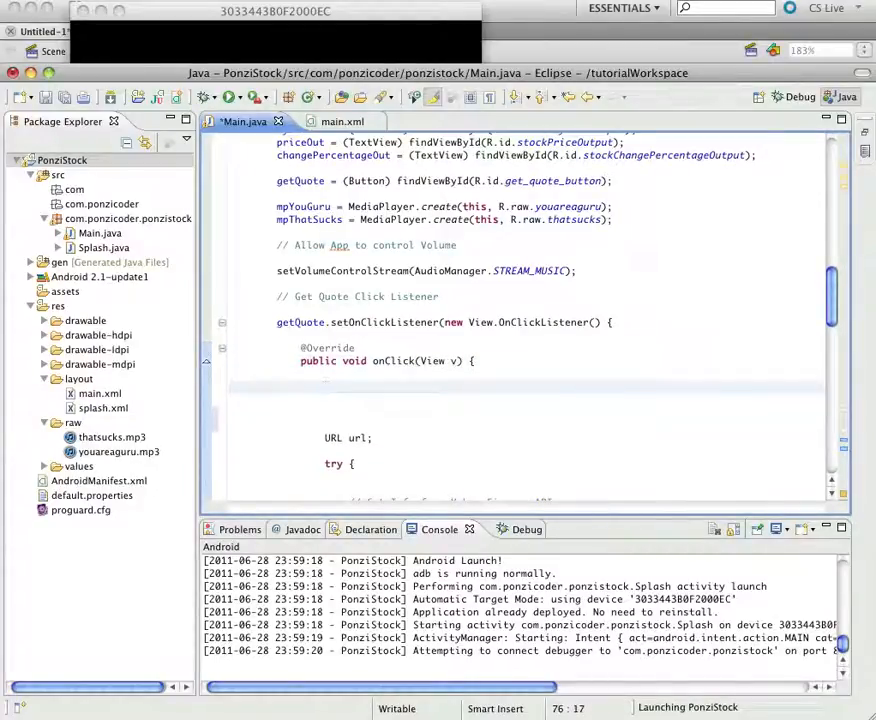
pyautogui.write('// Hides Keyboard')
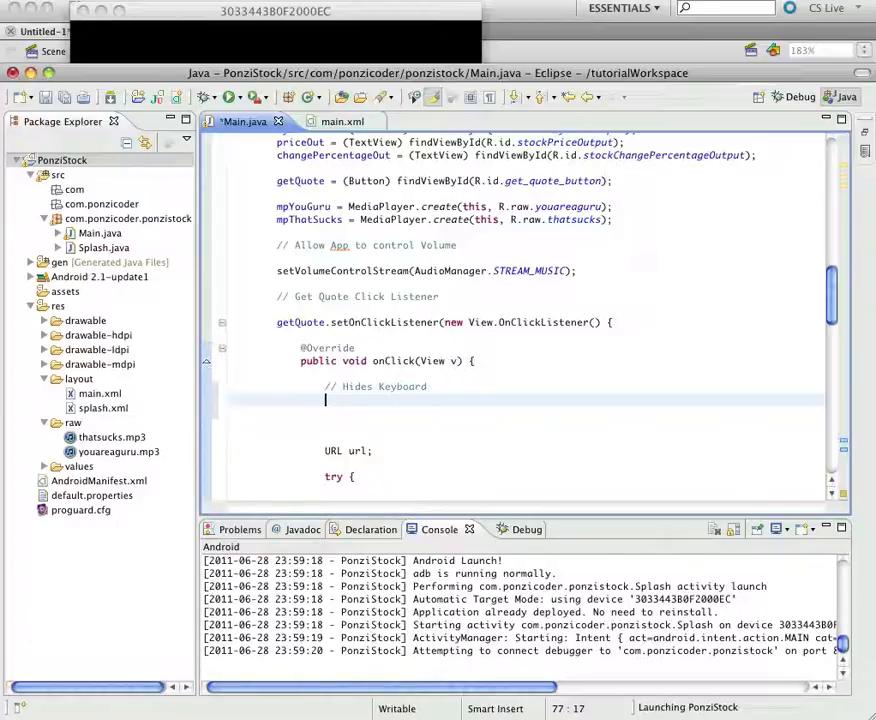
pyautogui.write('Input')
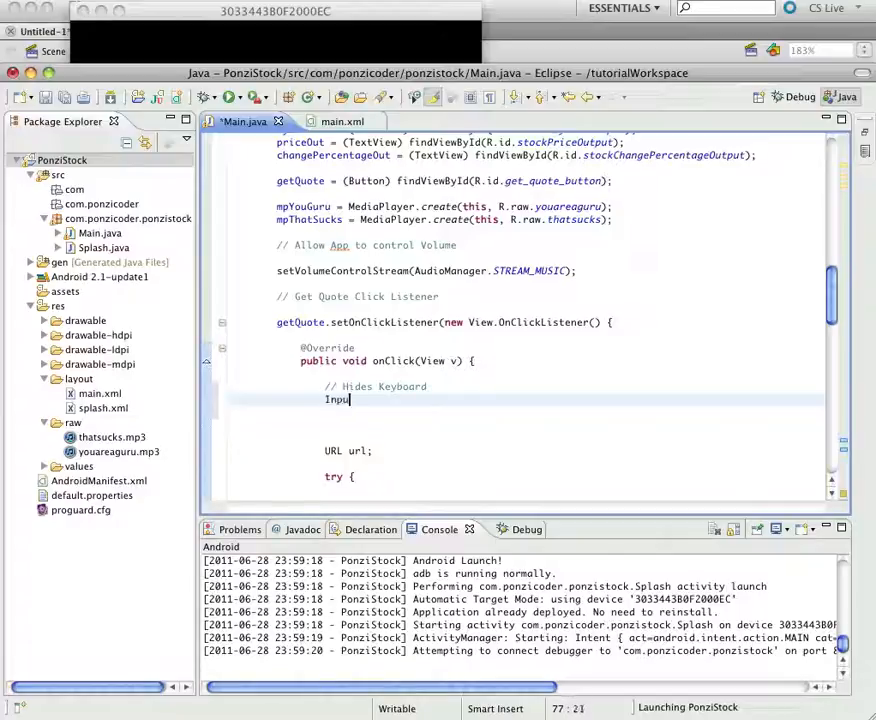
pyautogui.write('tMethodM')
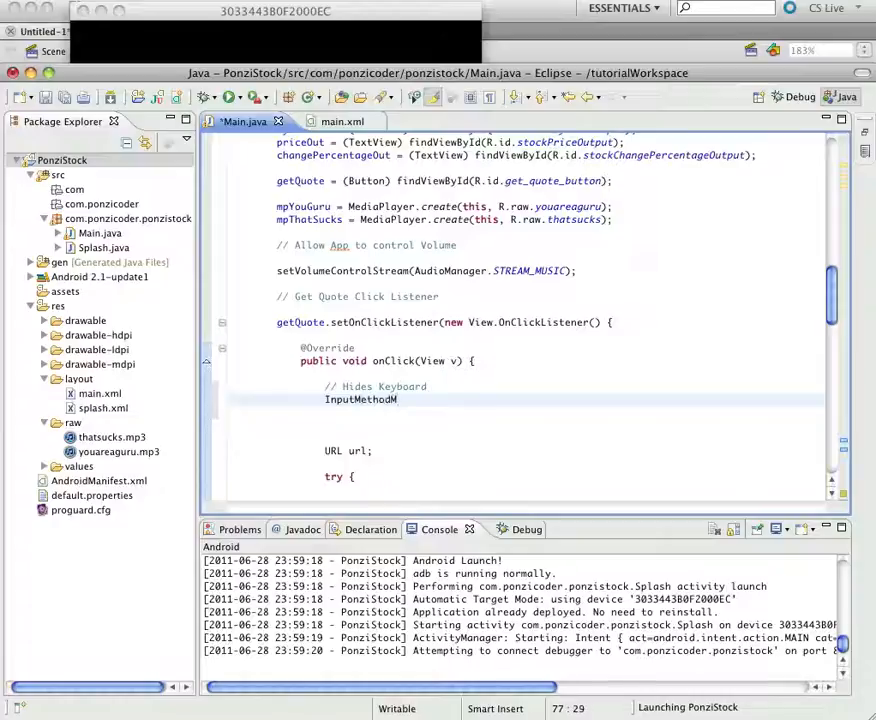
pyautogui.write('anager')
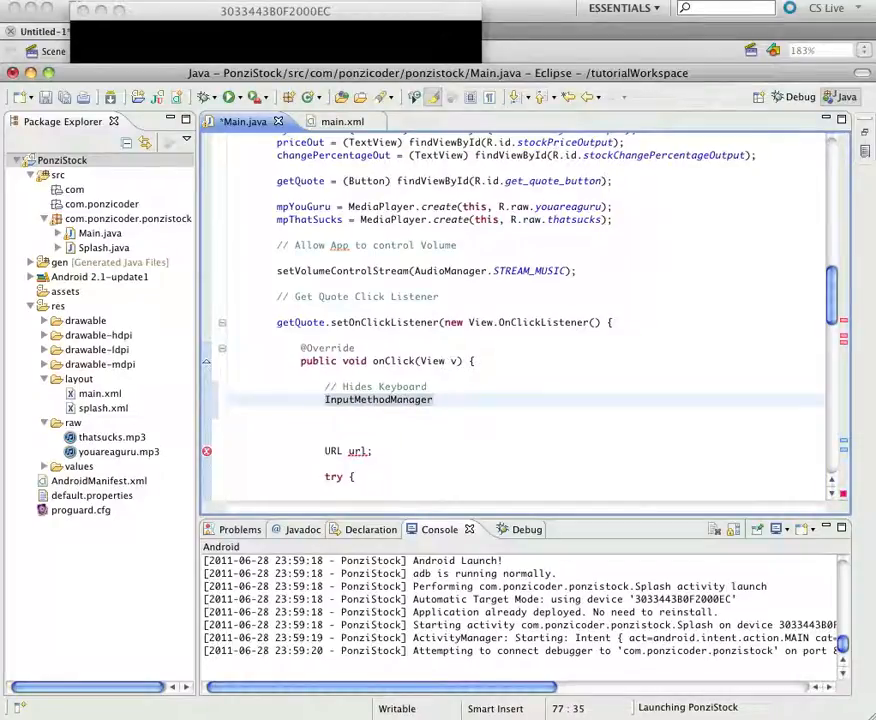
pyautogui.write('i')
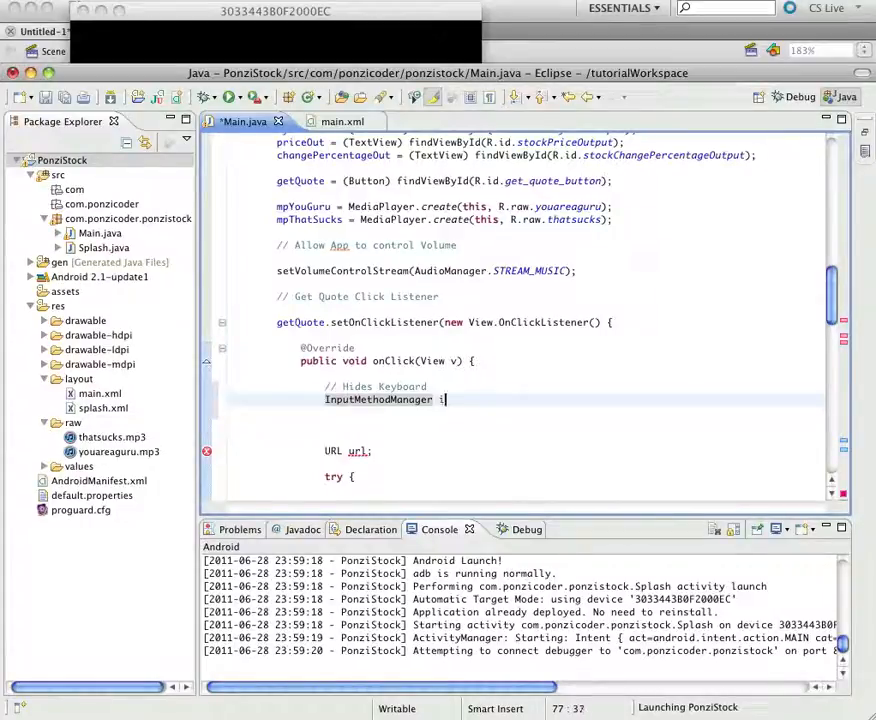
pyautogui.write('mm')
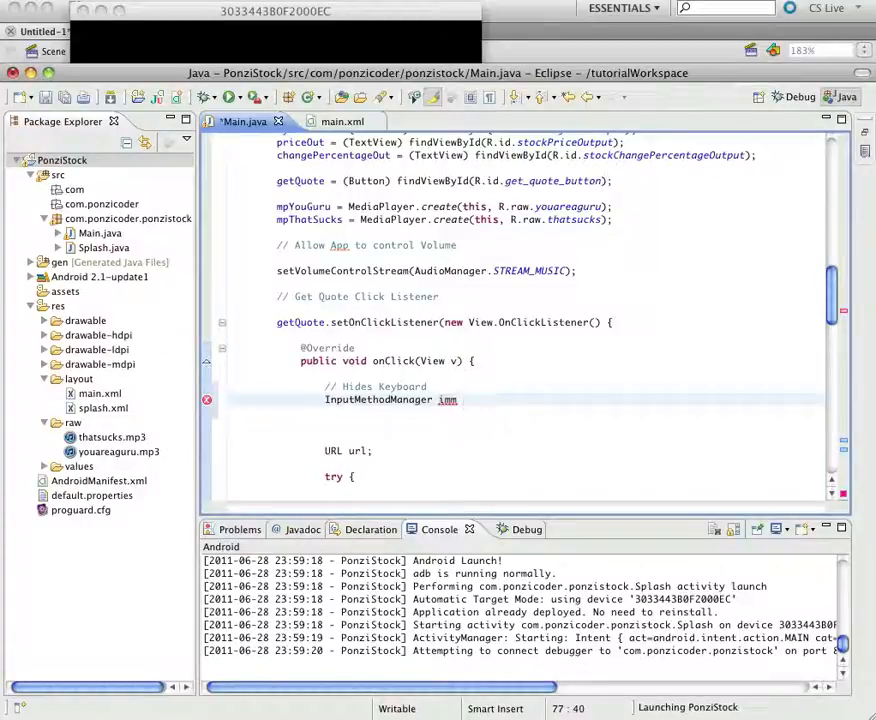
pyautogui.write('= (InputMethodMan')
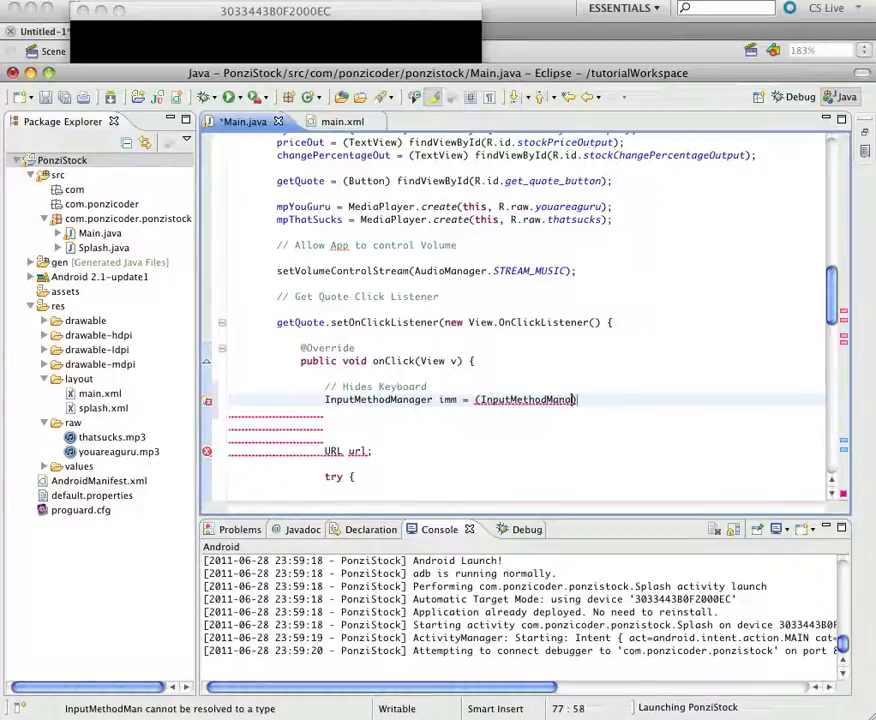
# Assign imm from (InputMethodManager) getSystemService(Context.INPUT_METHOD_SERVICE).
pyautogui.write('ger)')
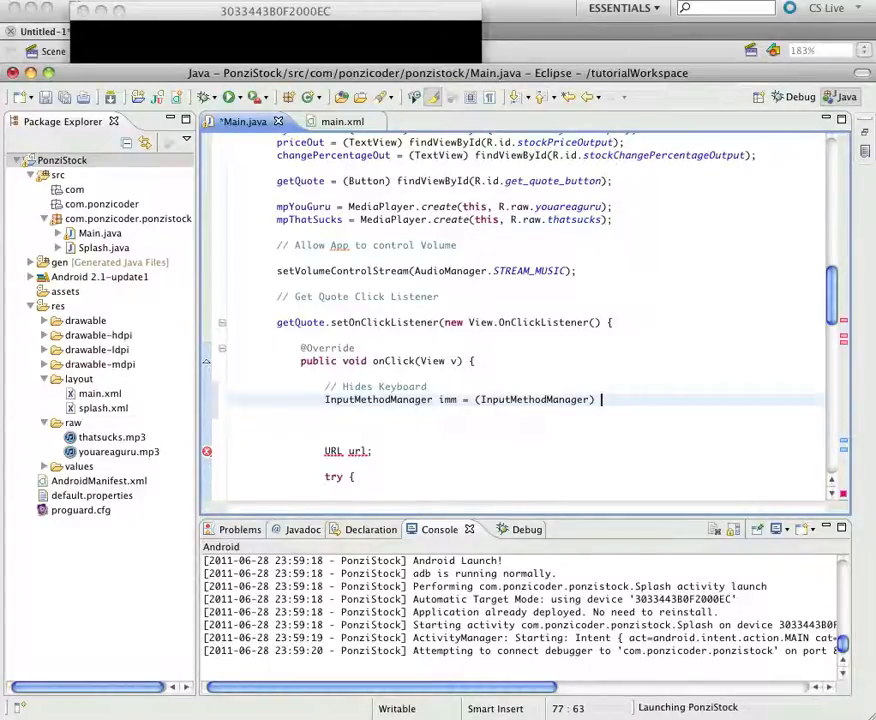
pyautogui.write('getSystemServic')
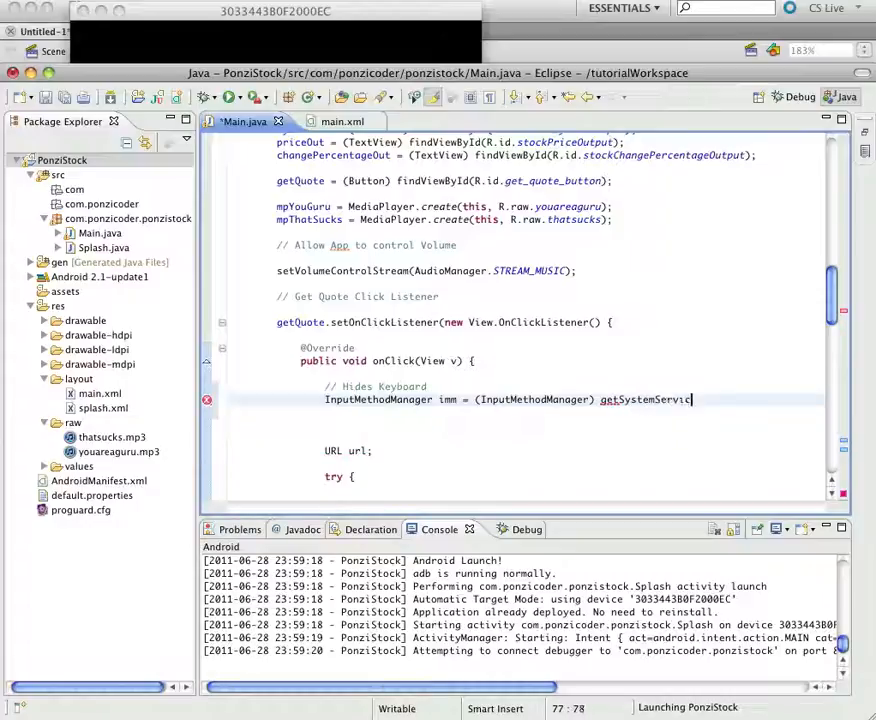
pyautogui.write('(Context.)')
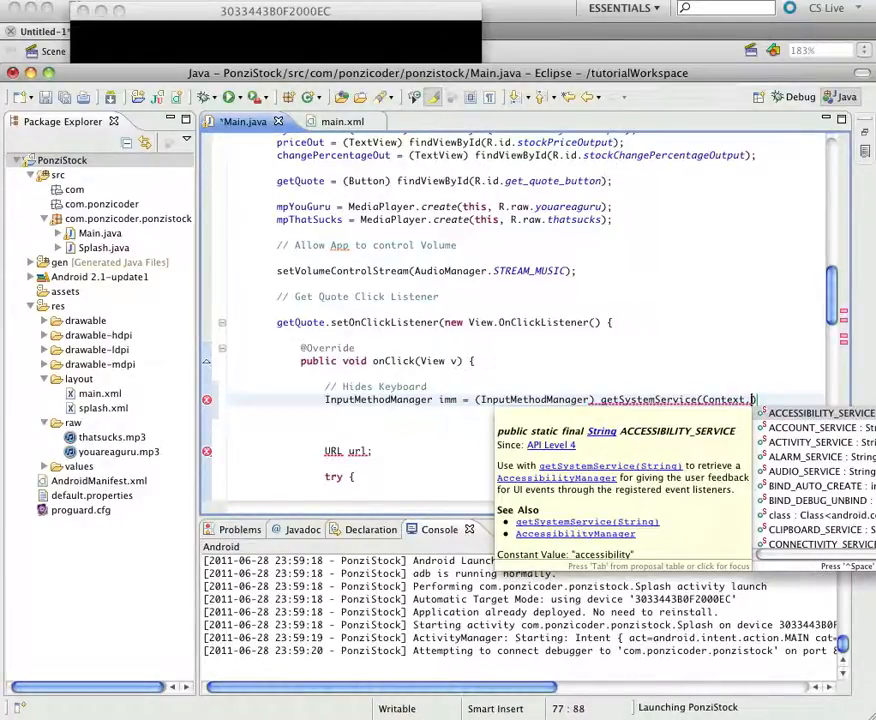
pyautogui.write('INPUT')
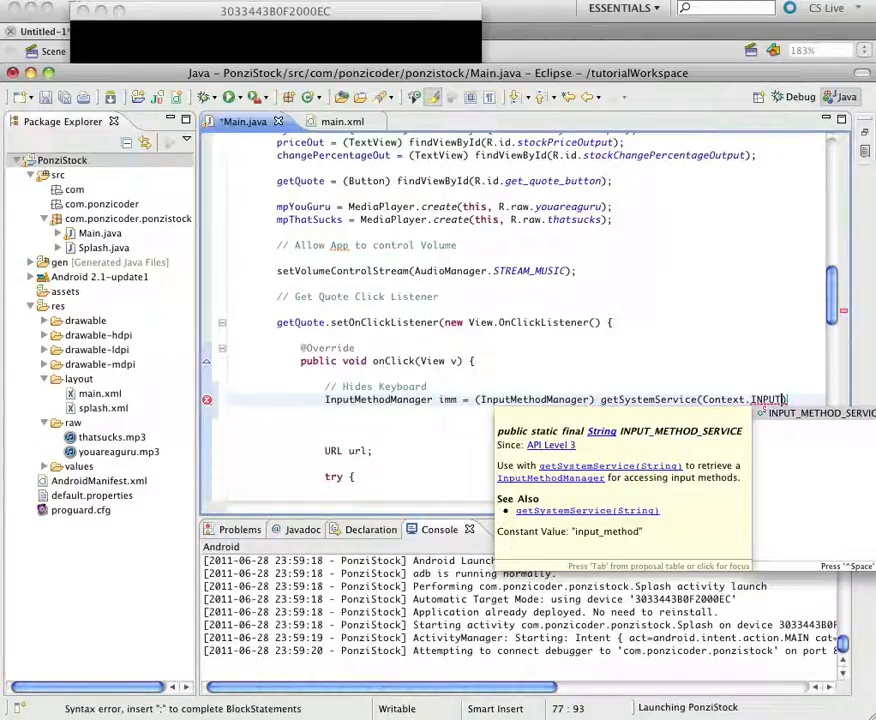
pyautogui.write('_METHOD_SERVICE)')
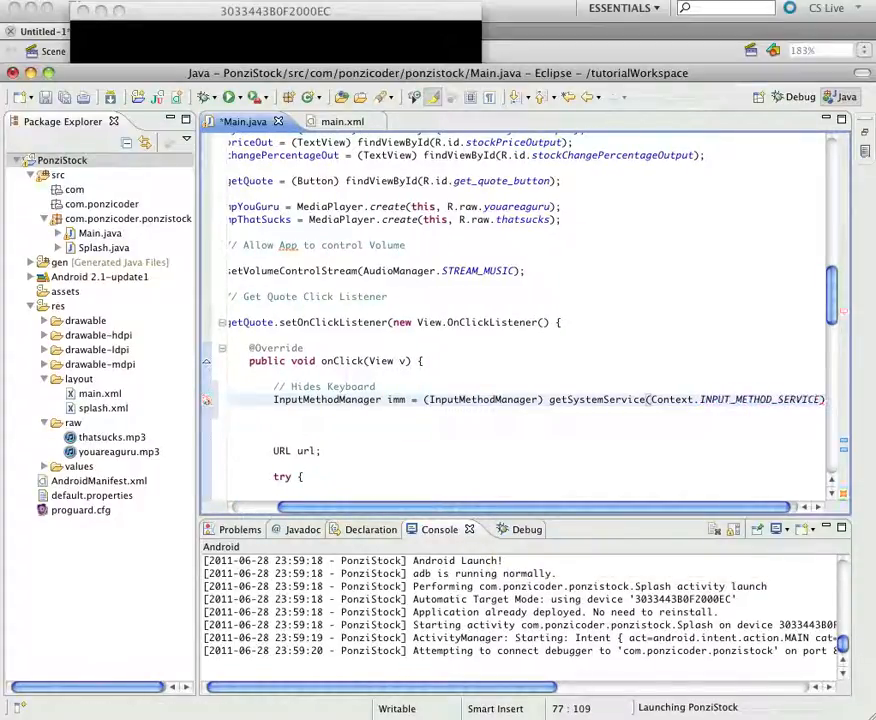
pyautogui.press('Return')
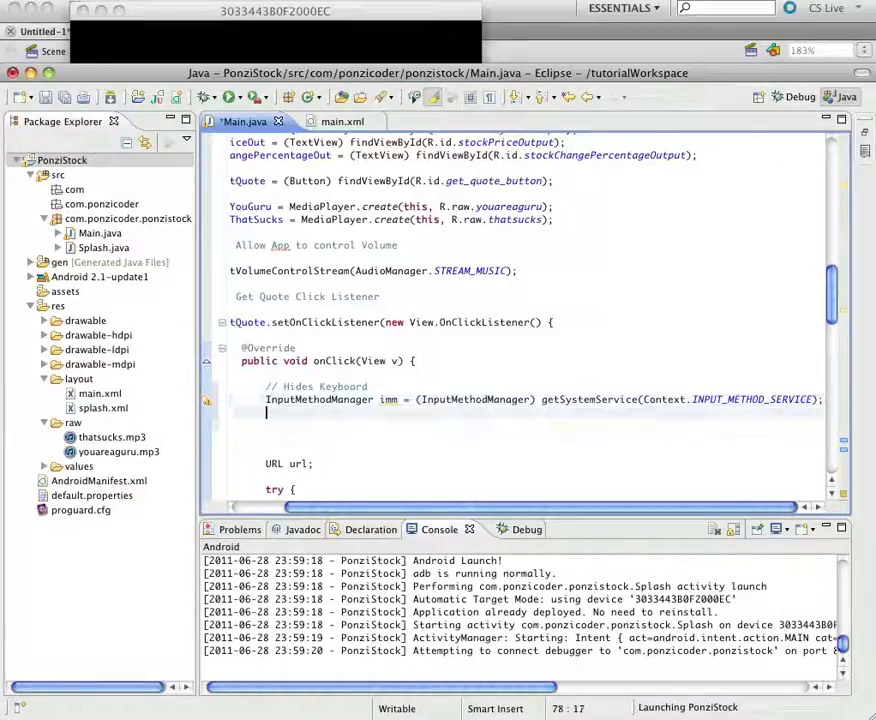
# Call imm.hideSoftInputFromWindow(setSymbol.getWindowToken(), 0) and save Main.java.
pyautogui.write('imm.')
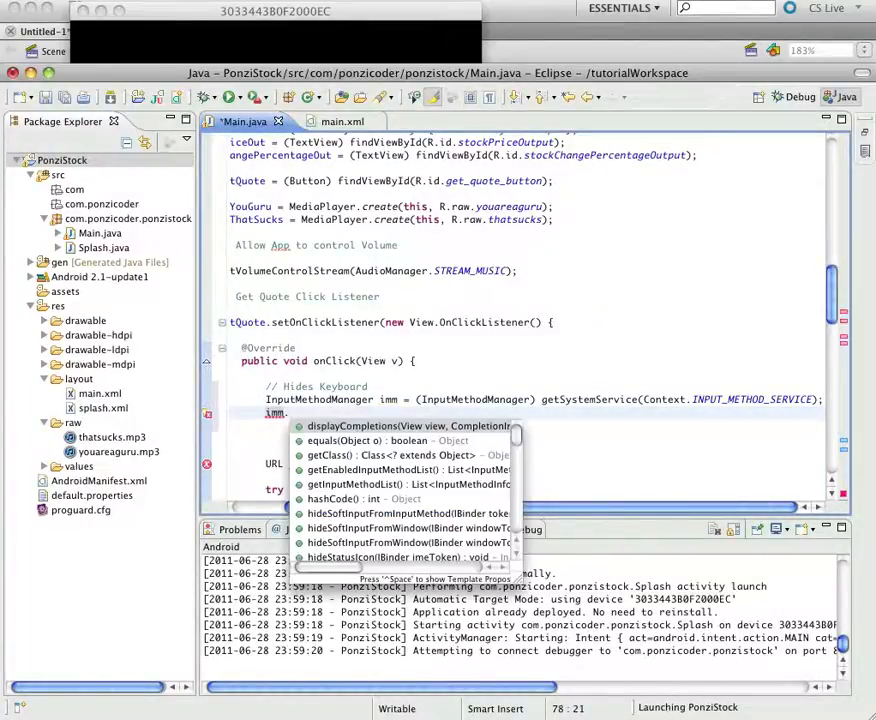
pyautogui.write('hide')
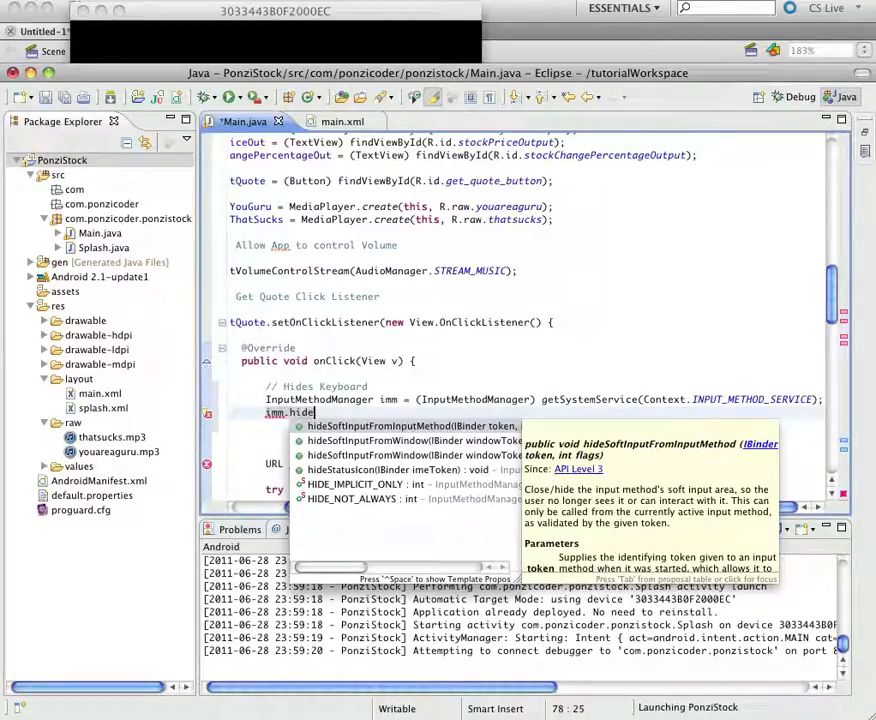
pyautogui.write('S')
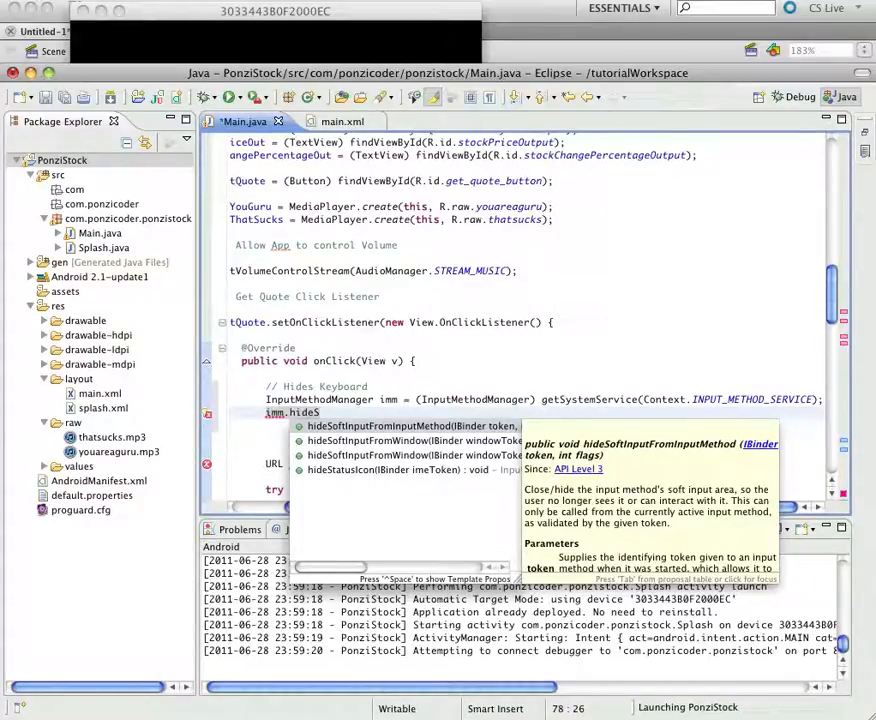
pyautogui.click(410, 440)
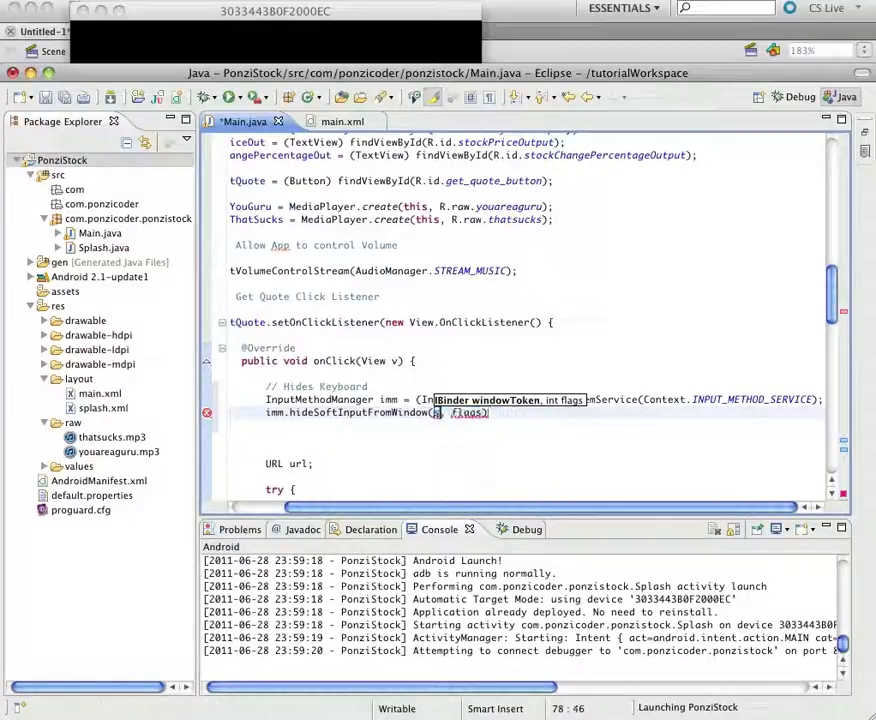
pyautogui.write('getSymbol.getWindowToken(')
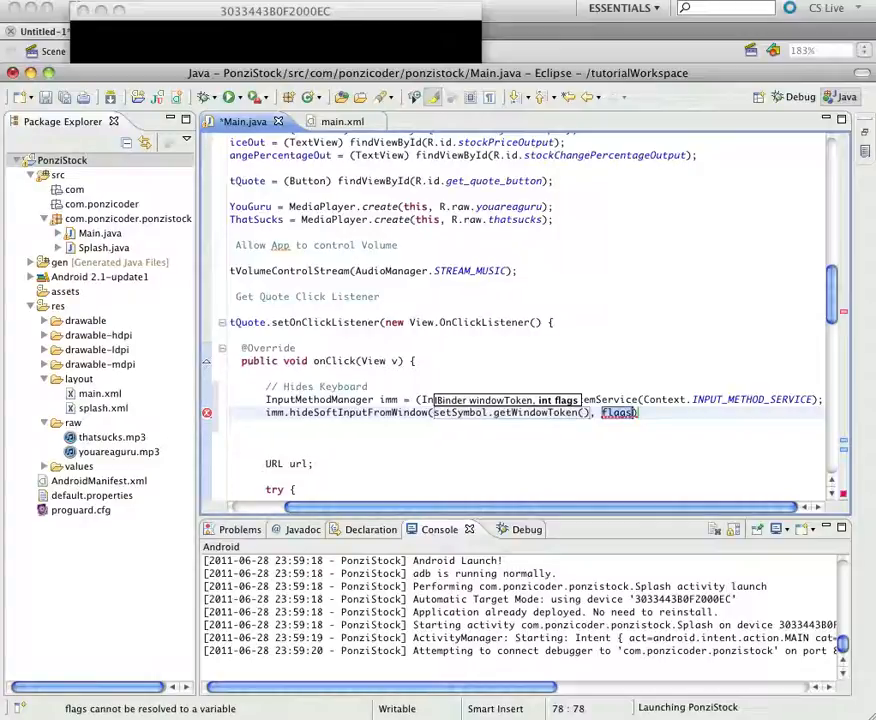
pyautogui.write('0')
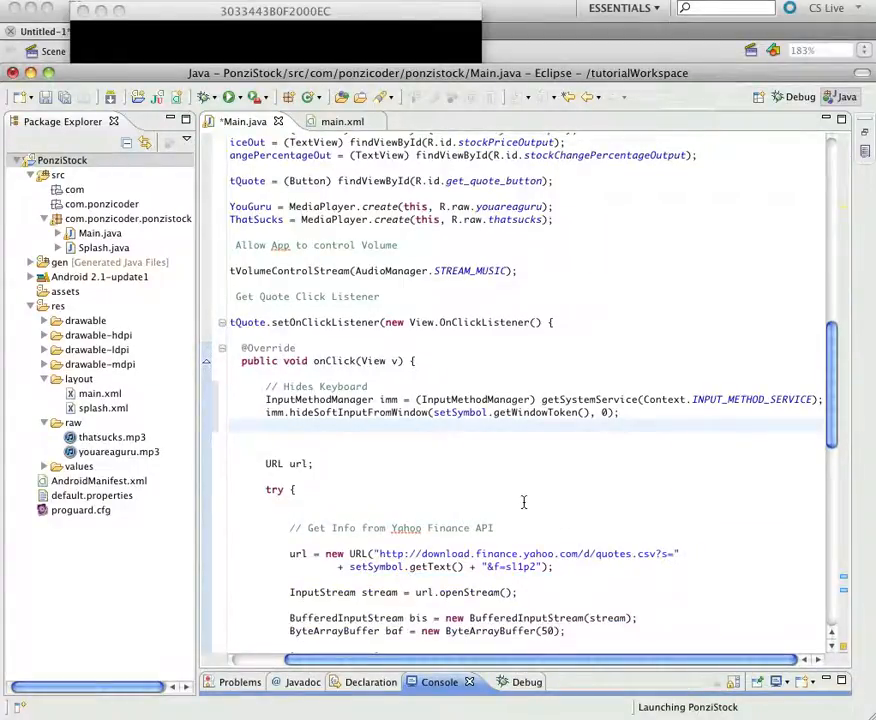
pyautogui.scroll(-3)
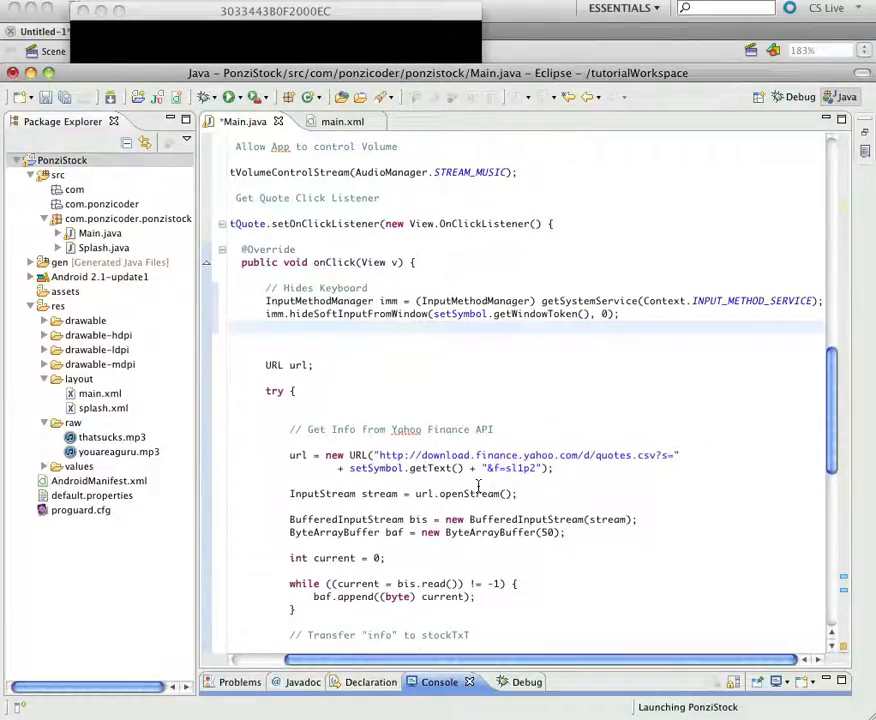
# Begin the try block with if (setSymbol.getText().toString().length() == 0) {.
pyautogui.click(294, 391)
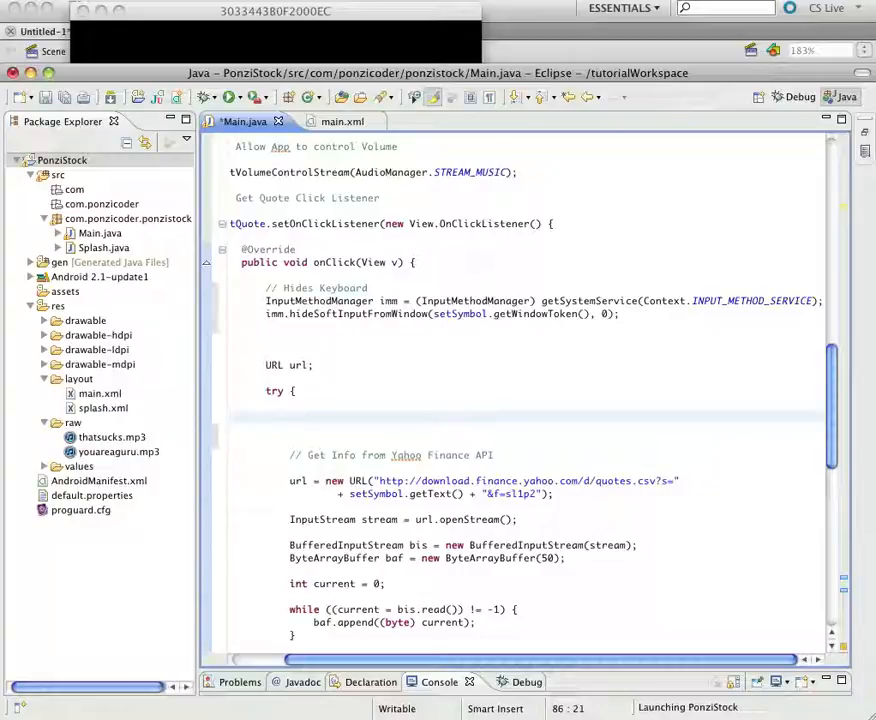
pyautogui.write('if')
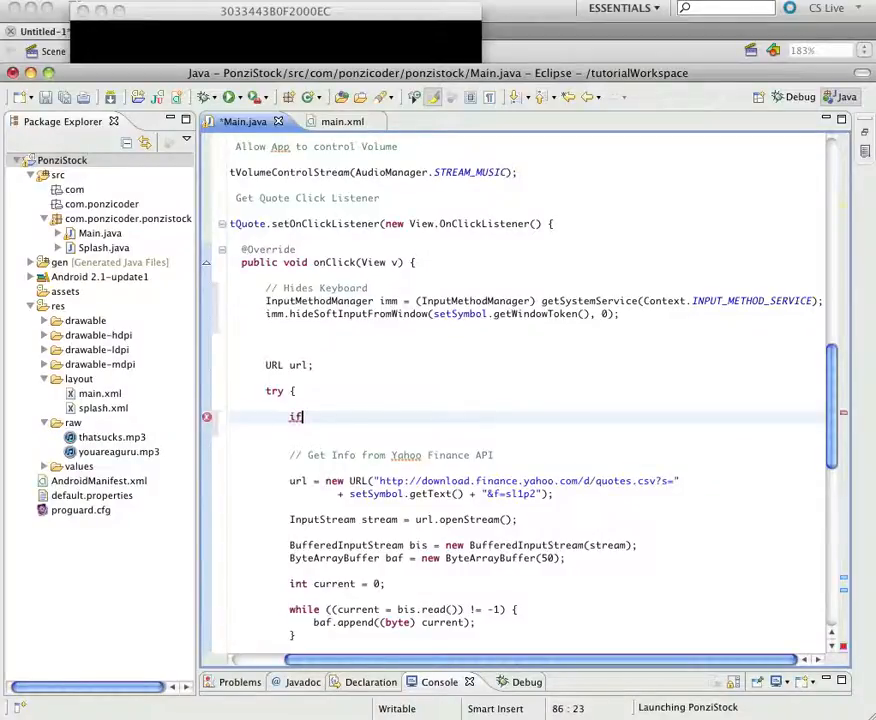
pyautogui.write('(setS)')
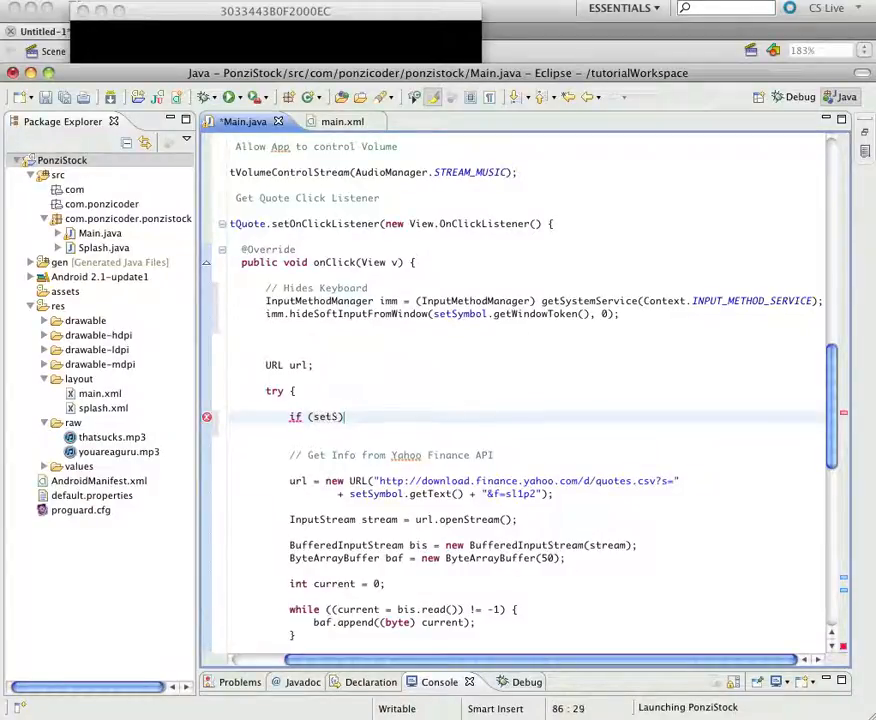
pyautogui.write('ymbol')
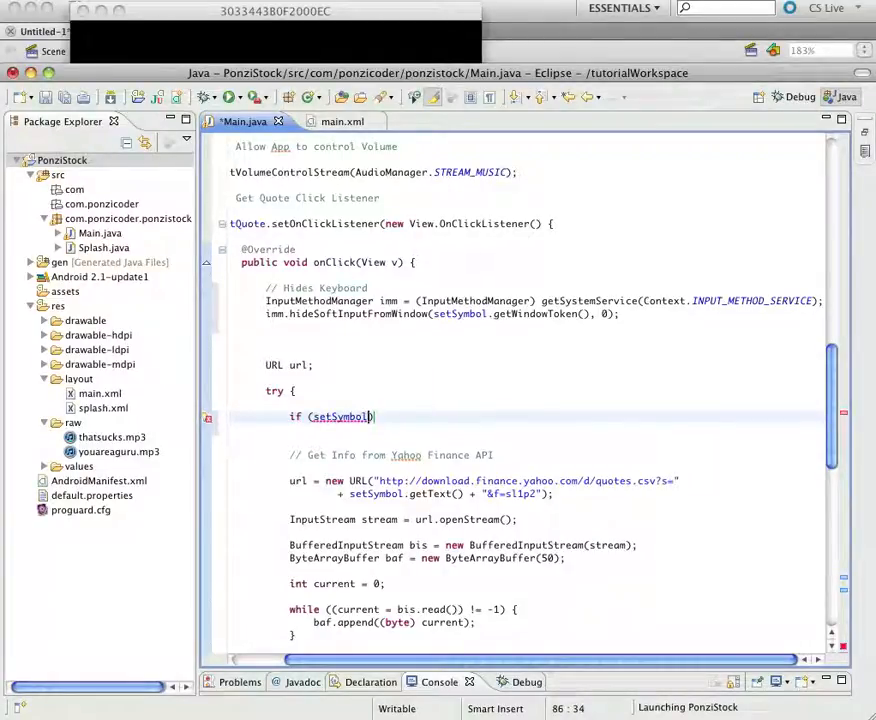
pyautogui.write('.getText(')
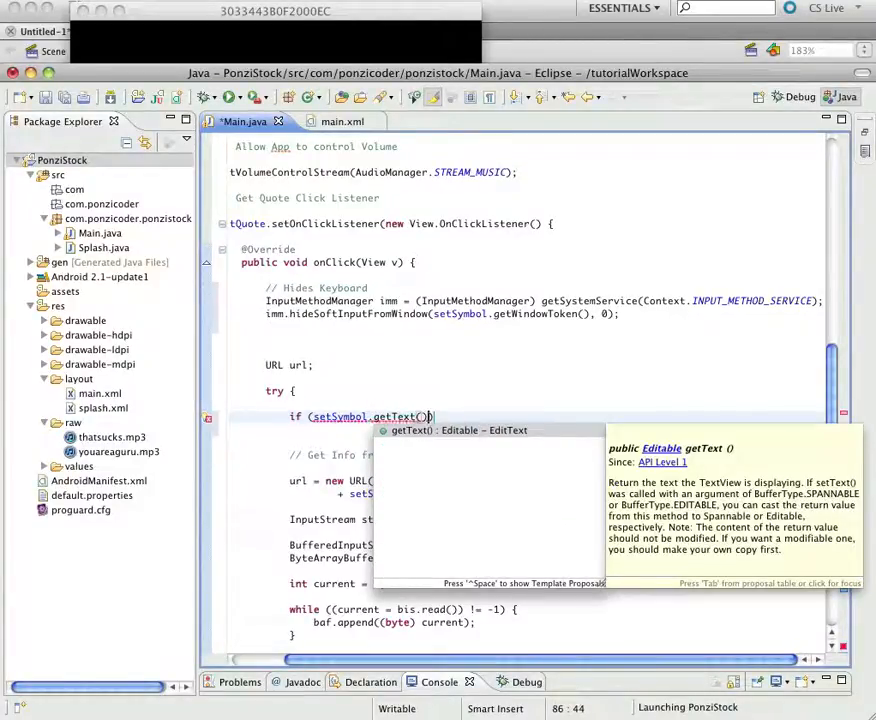
pyautogui.write('.toString(')
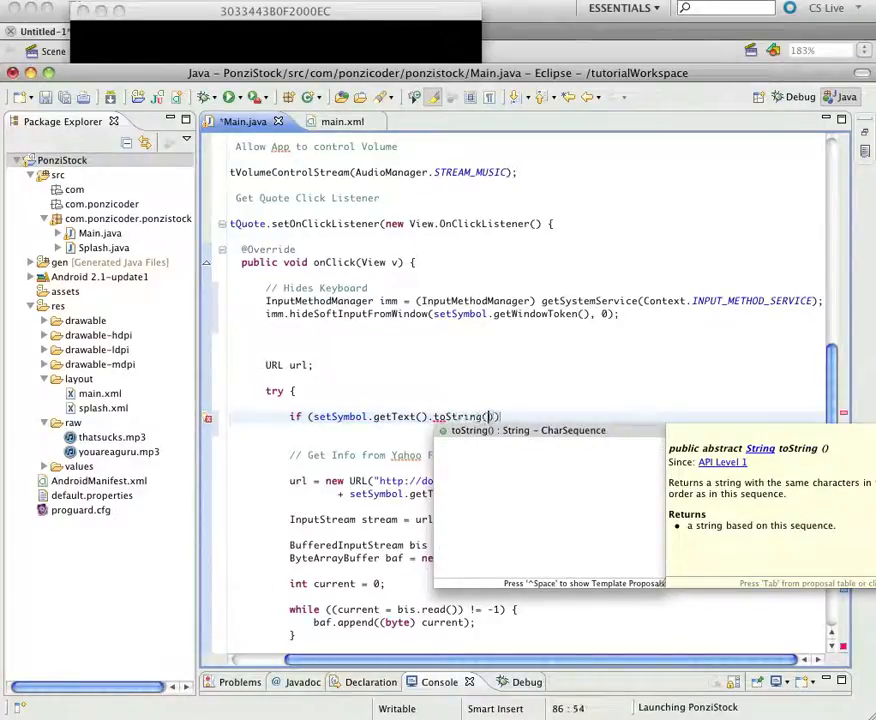
pyautogui.write('.')
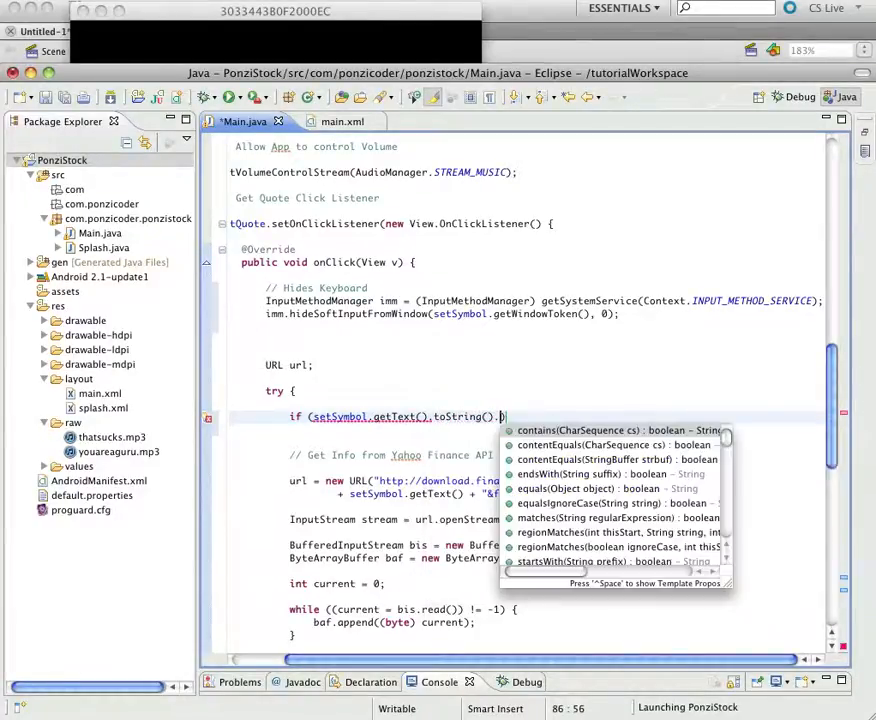
pyautogui.write('length() == 0)')
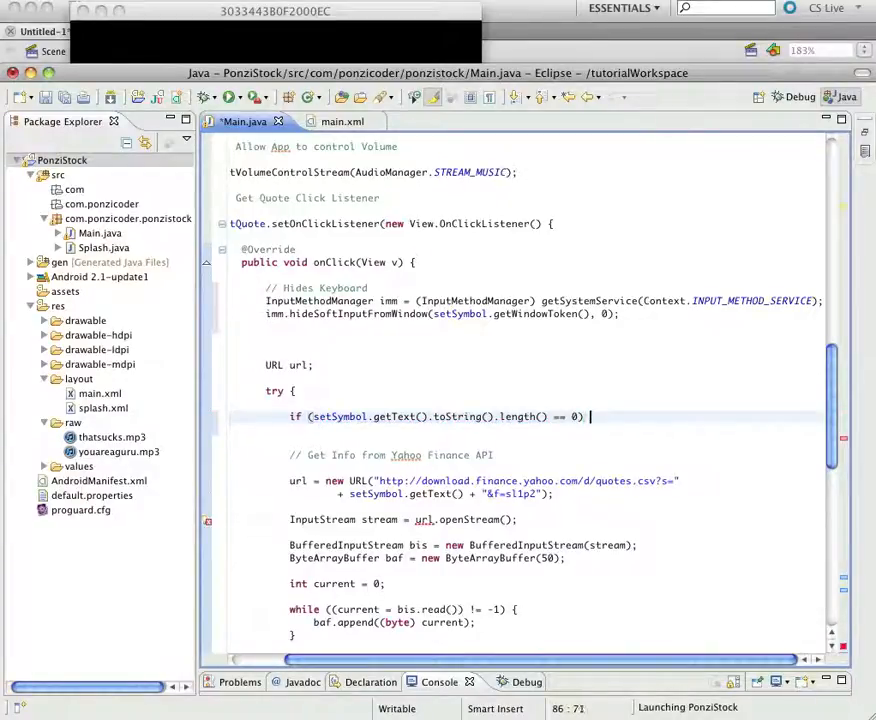
pyautogui.write('{')
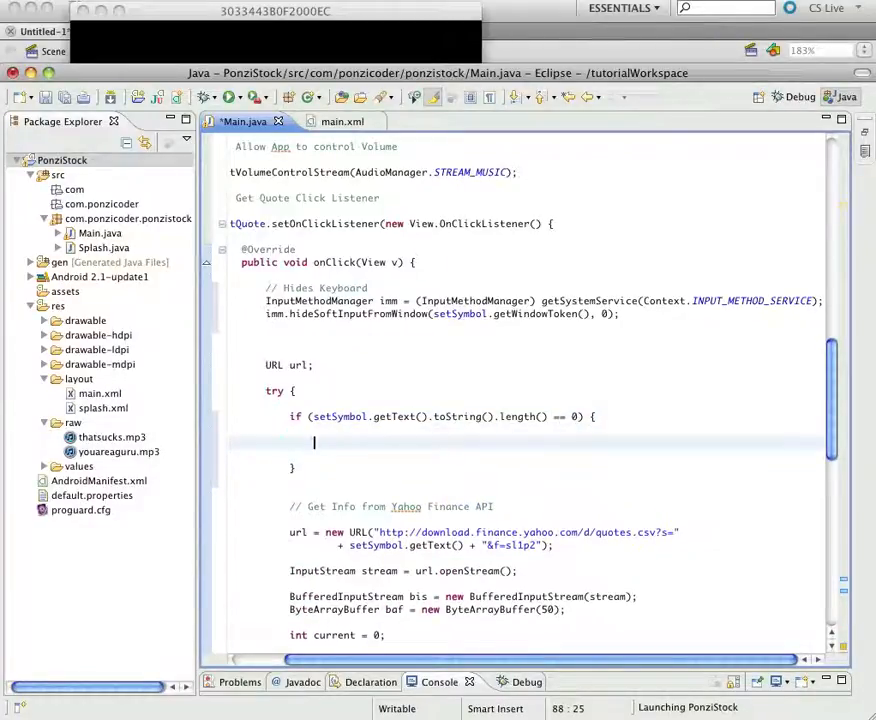
# Start Toast.makeText(Main.this, ...) inside the empty-symbol branch.
pyautogui.write('Toast')
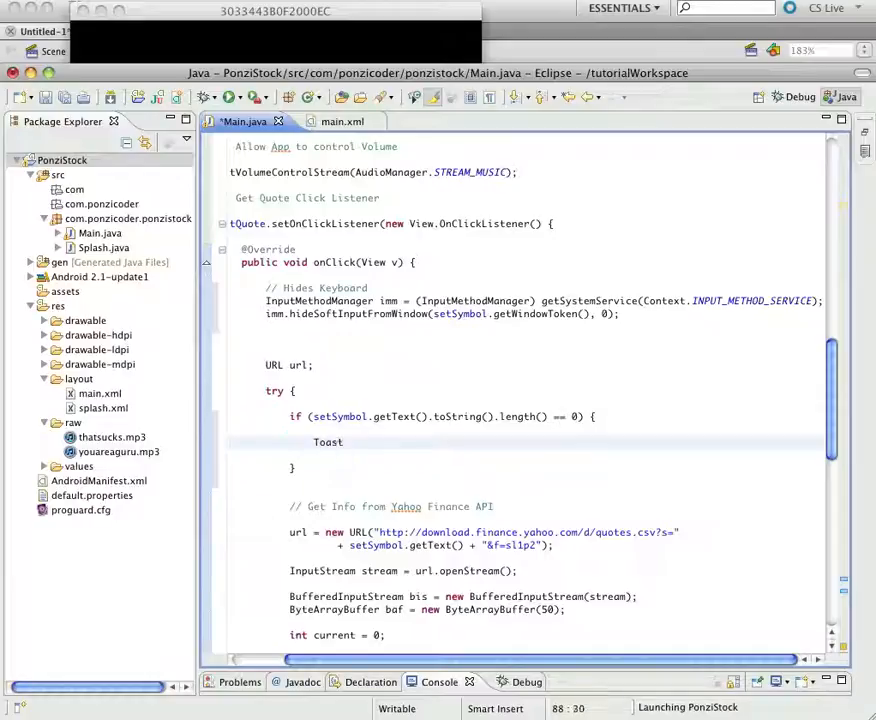
pyautogui.write('.')
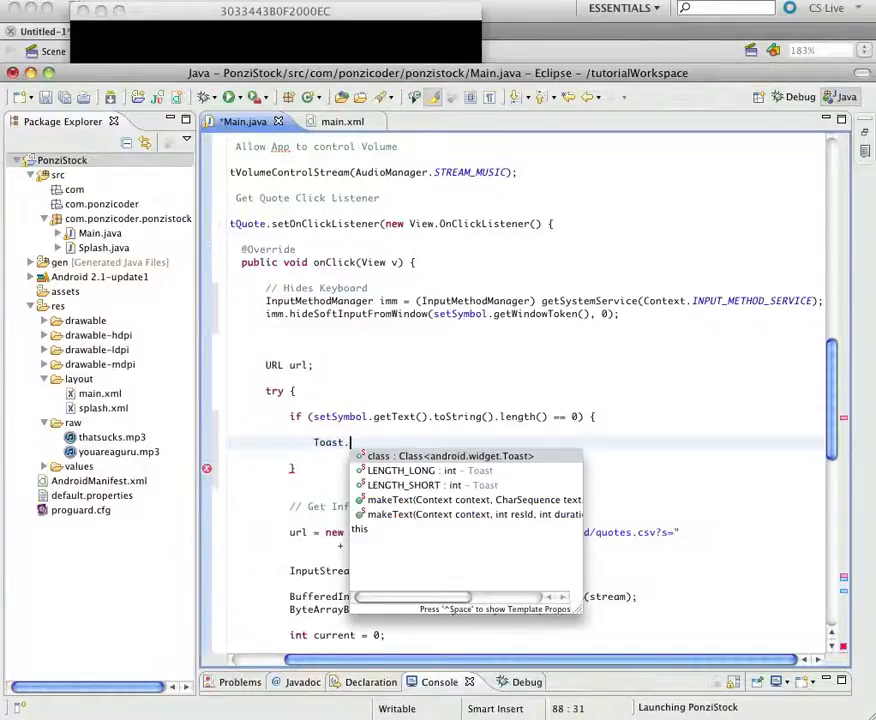
pyautogui.write('makeT')
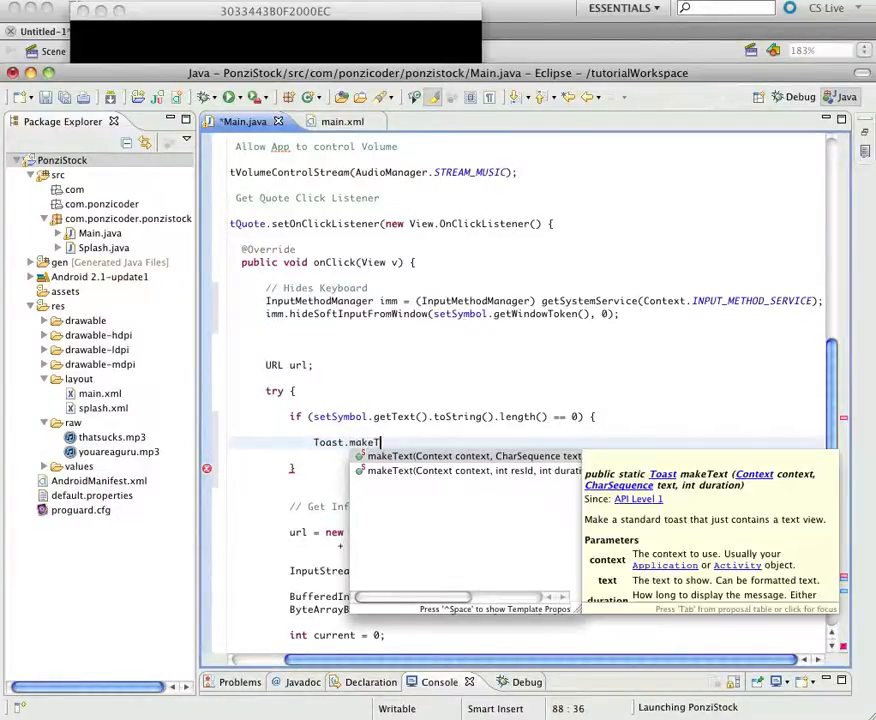
pyautogui.write('ext(Main., text, duration')
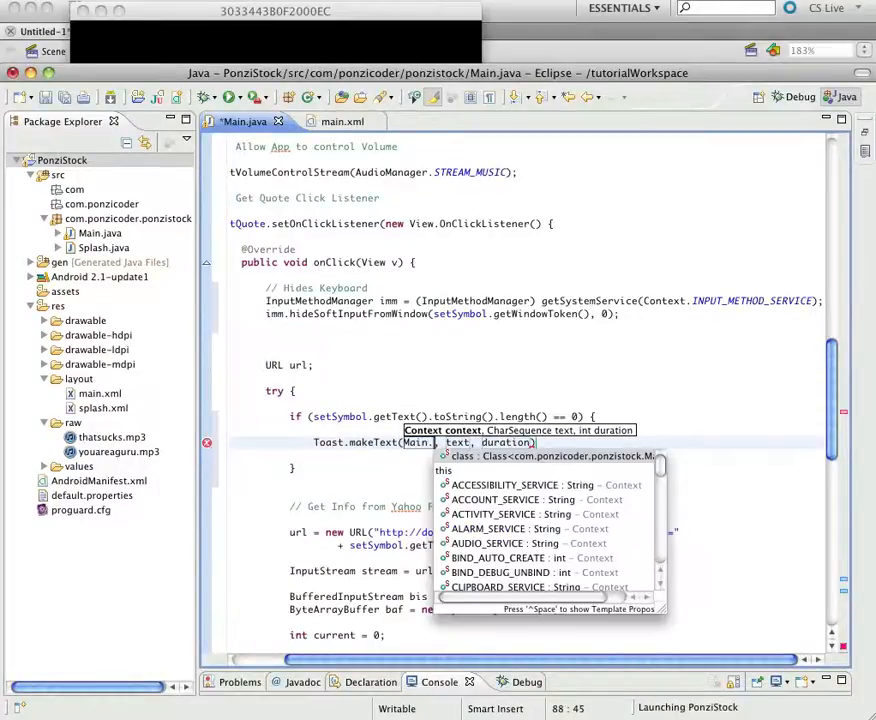
pyautogui.write('this')
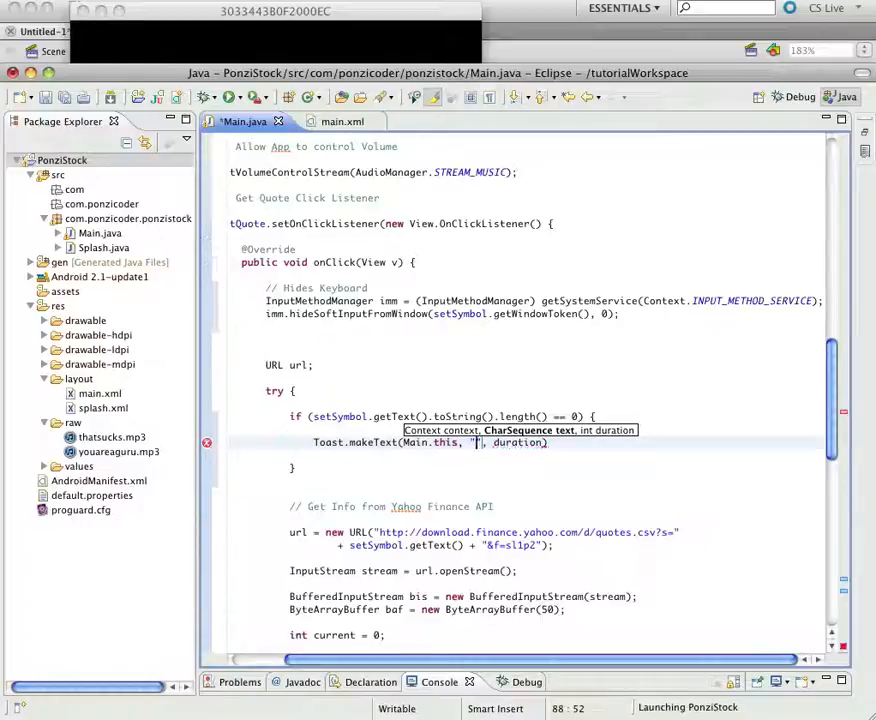
# Complete the toast with "The Symbol can't be blank!", Toast.LENGTH_LONG and .show().
pyautogui.write("The Symbol can't be blank")
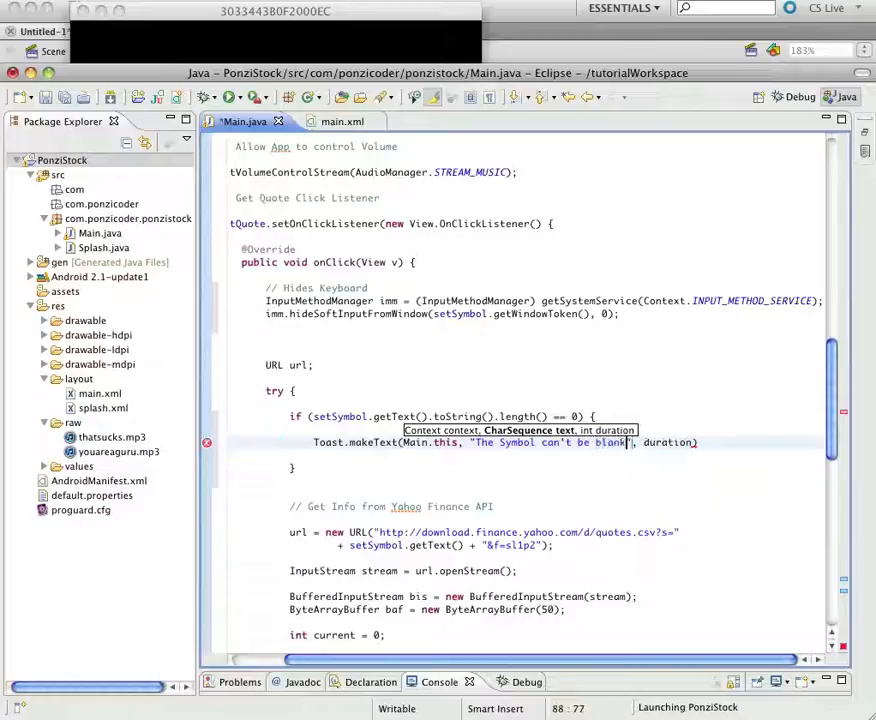
pyautogui.write('!')
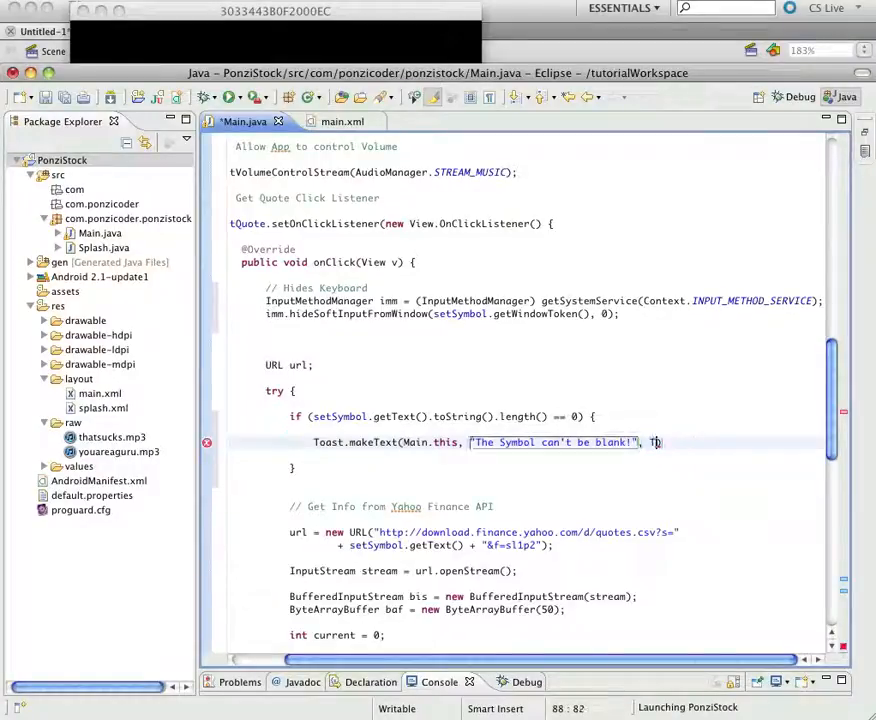
pyautogui.write('oast.LENGTH_LONG')
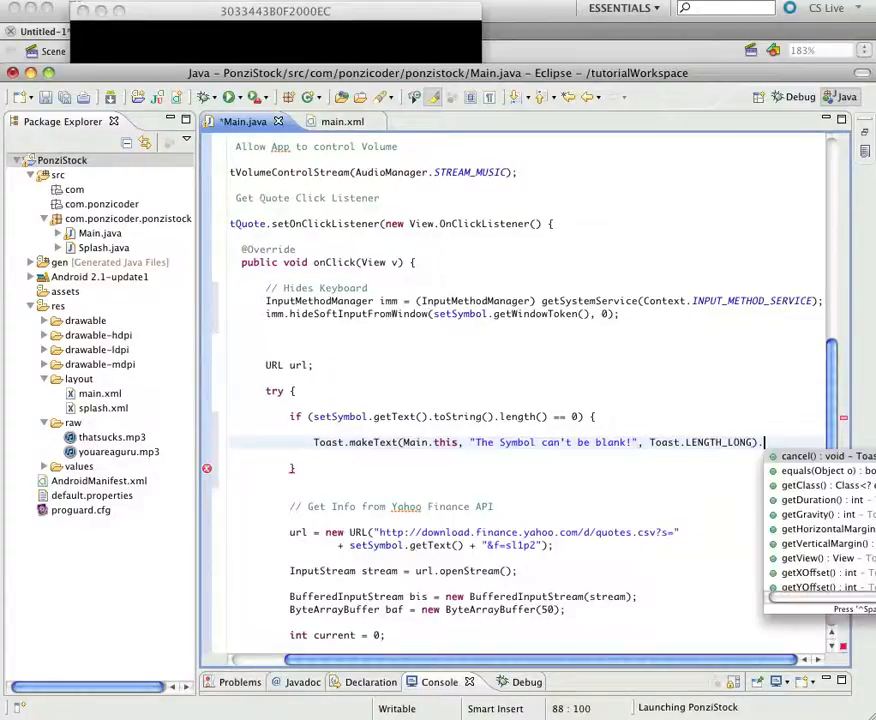
pyautogui.write('show')
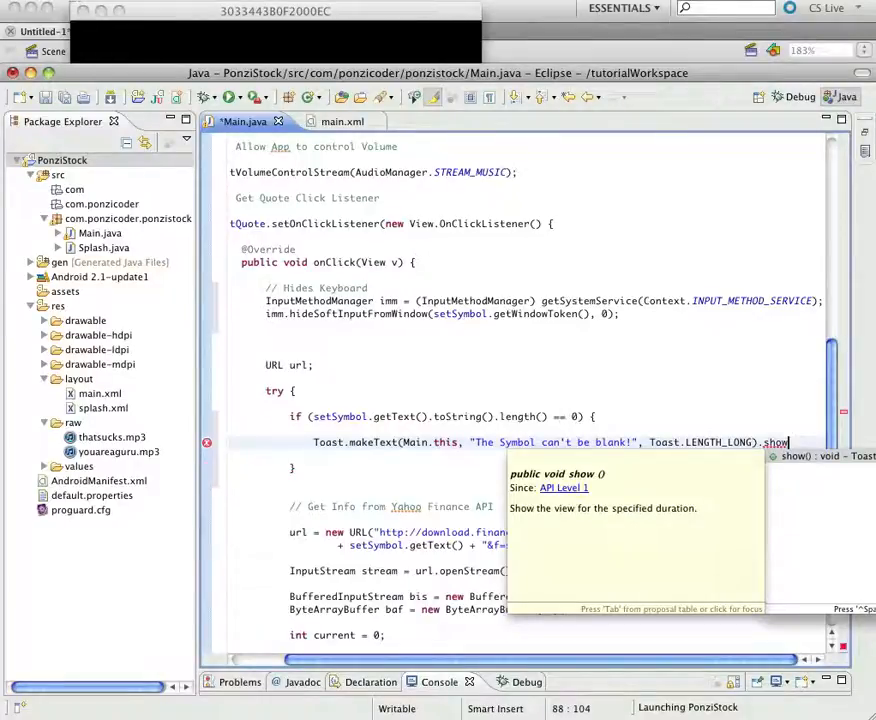
pyautogui.write('();')
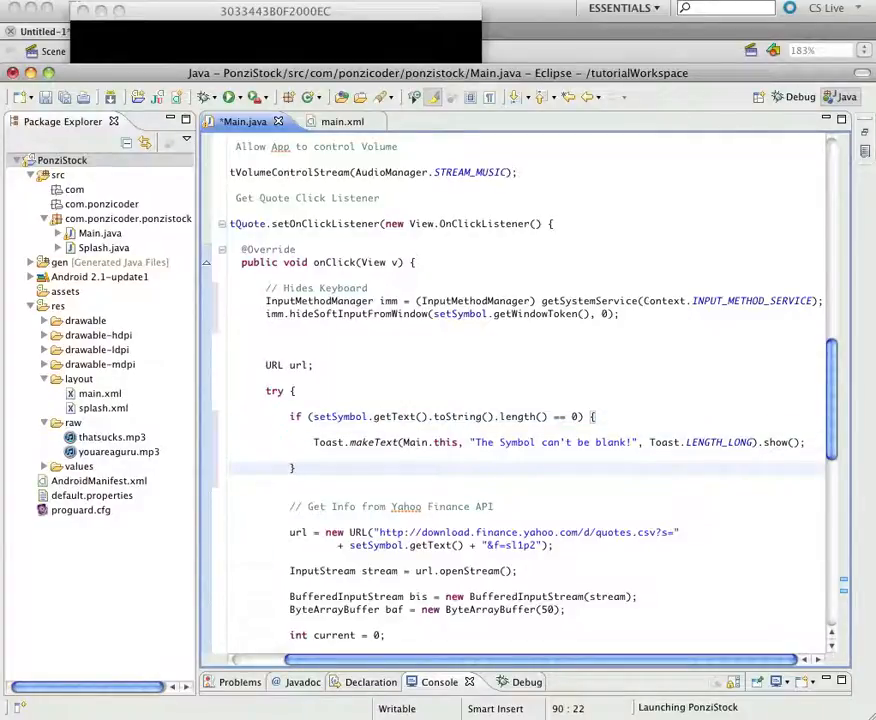
# Wrap the quote-fetching code in an else branch closed after setSymbol.setText("") and save.
pyautogui.write('else {')
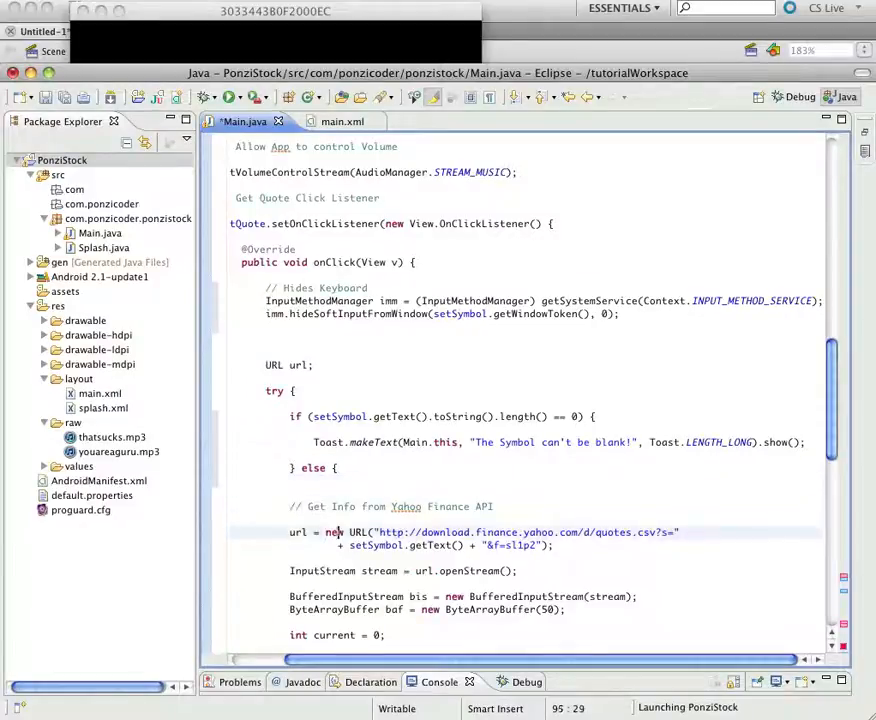
pyautogui.scroll(-3)
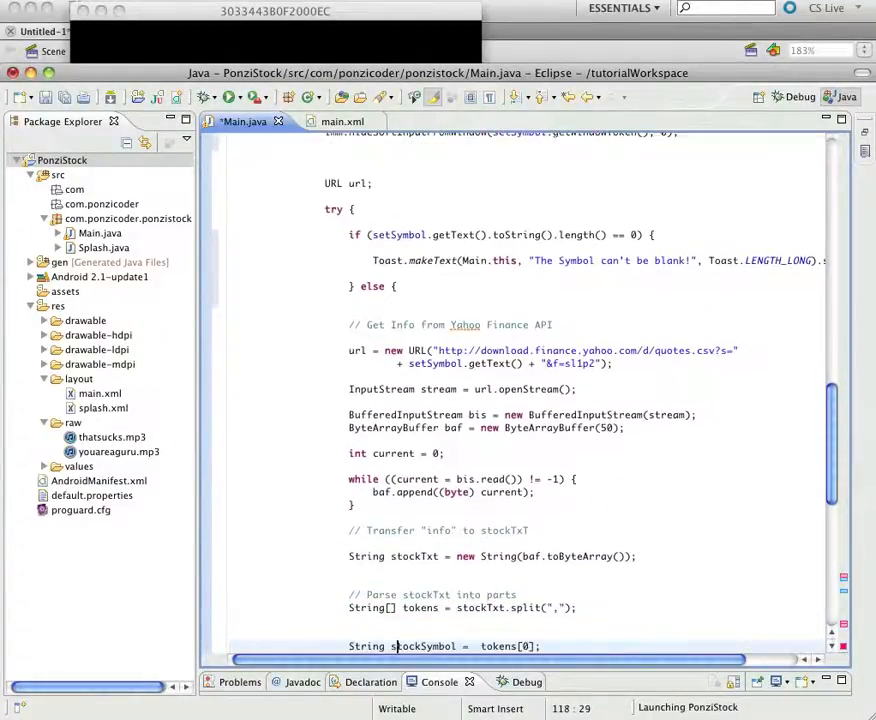
pyautogui.scroll(-3)
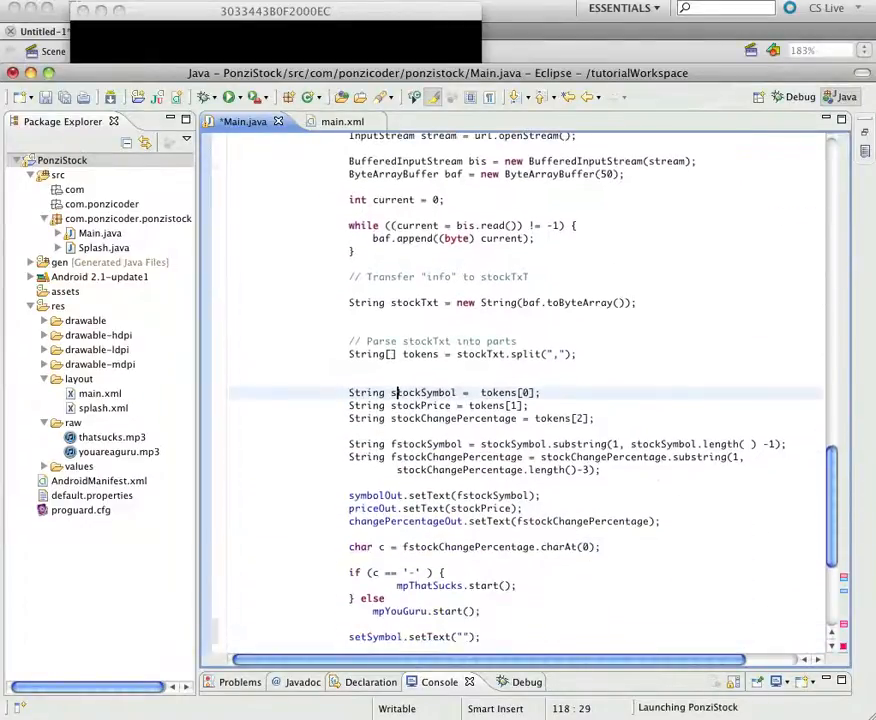
pyautogui.scroll(-3)
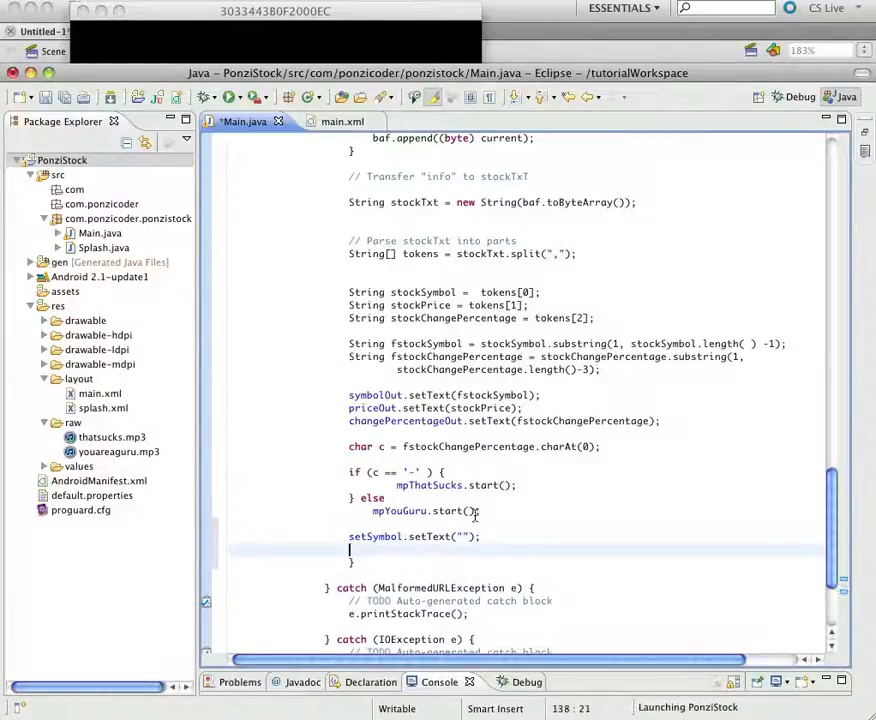
pyautogui.scroll(3)
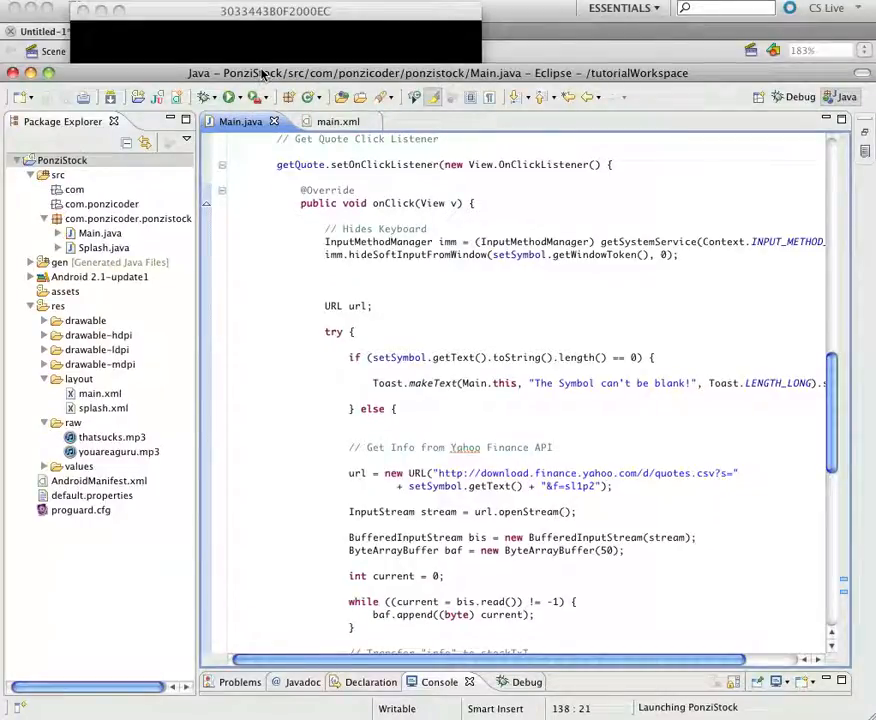
pyautogui.moveTo(225, 47)
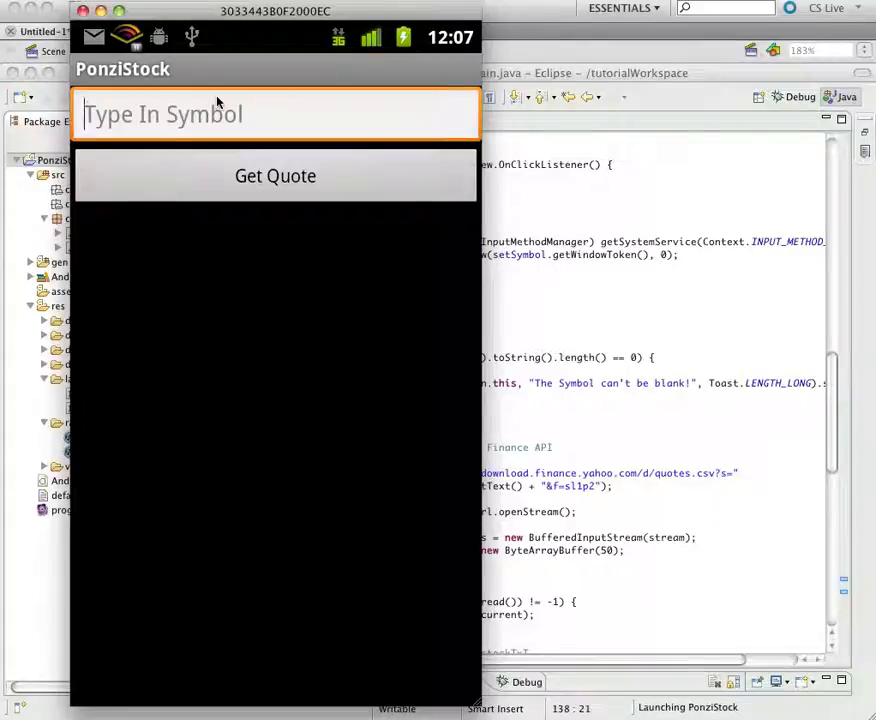
# Fetch a quote for symbol C, then request one with the field empty to see the toast.
pyautogui.click(275, 176)
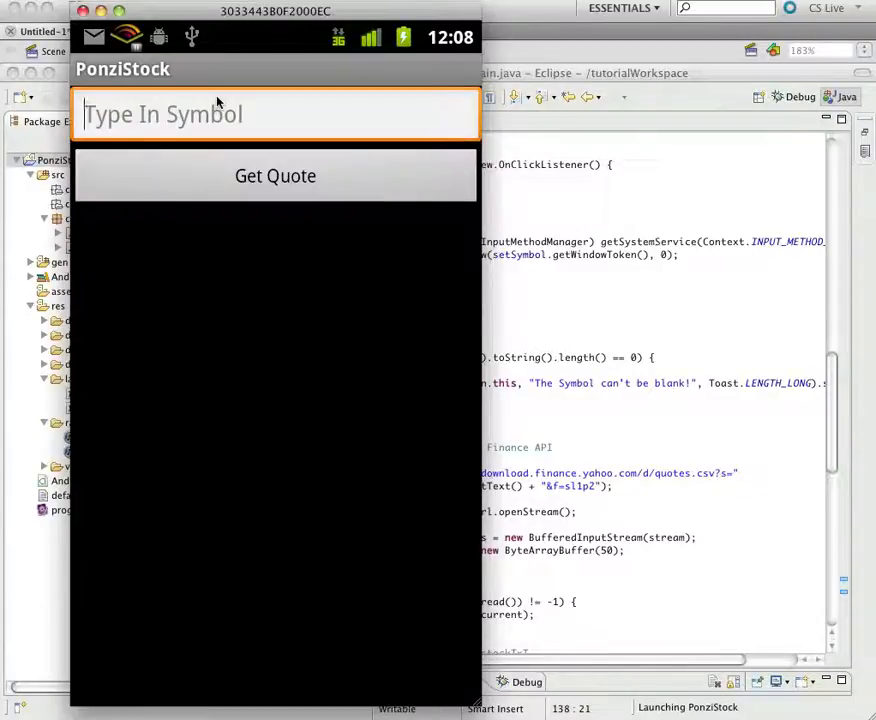
pyautogui.click(270, 114)
pyautogui.write('c')
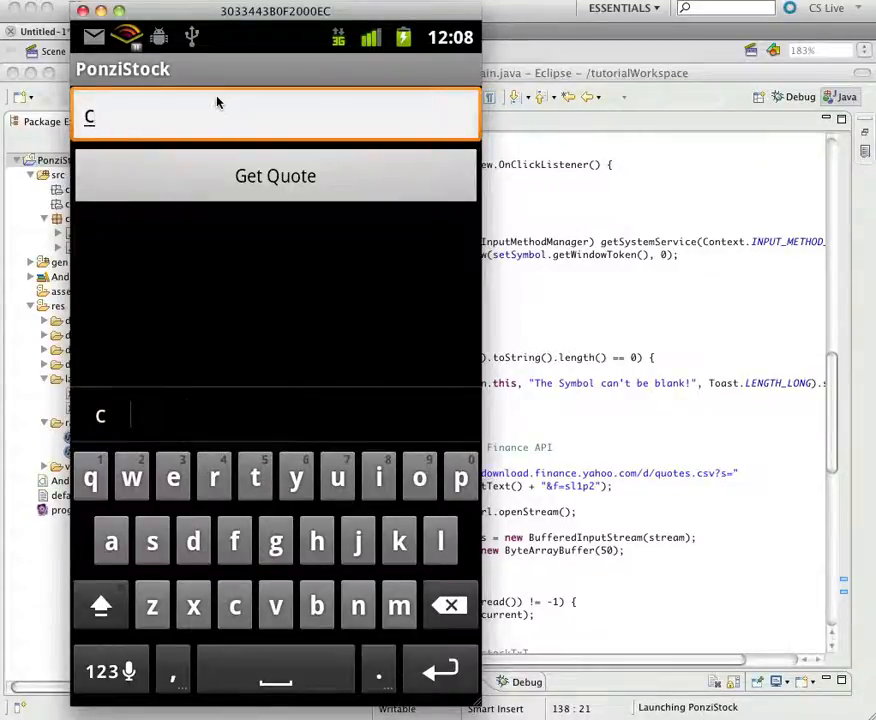
pyautogui.click(275, 176)
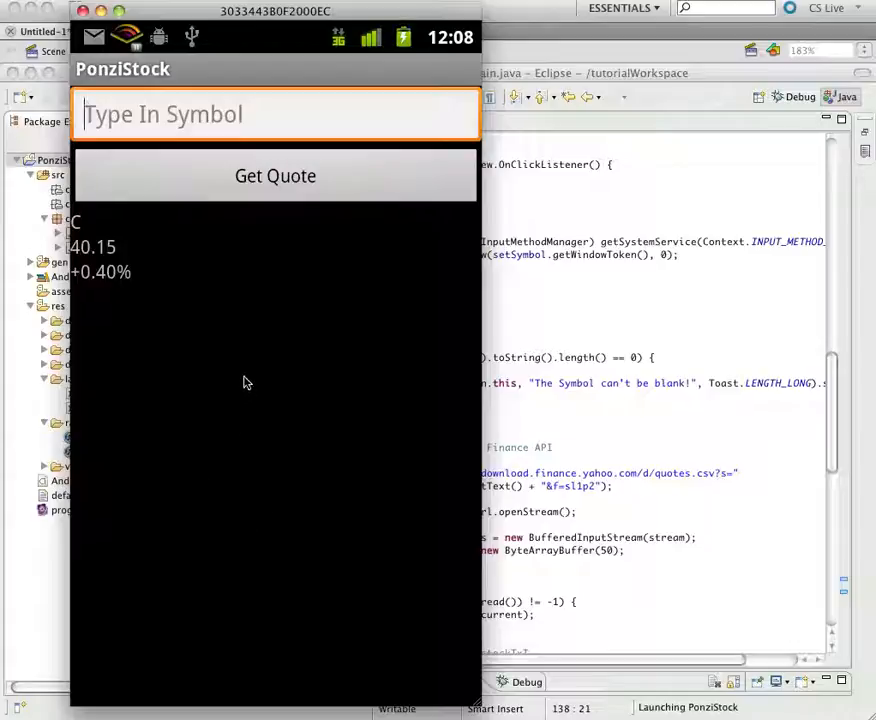
pyautogui.moveTo(258, 384)
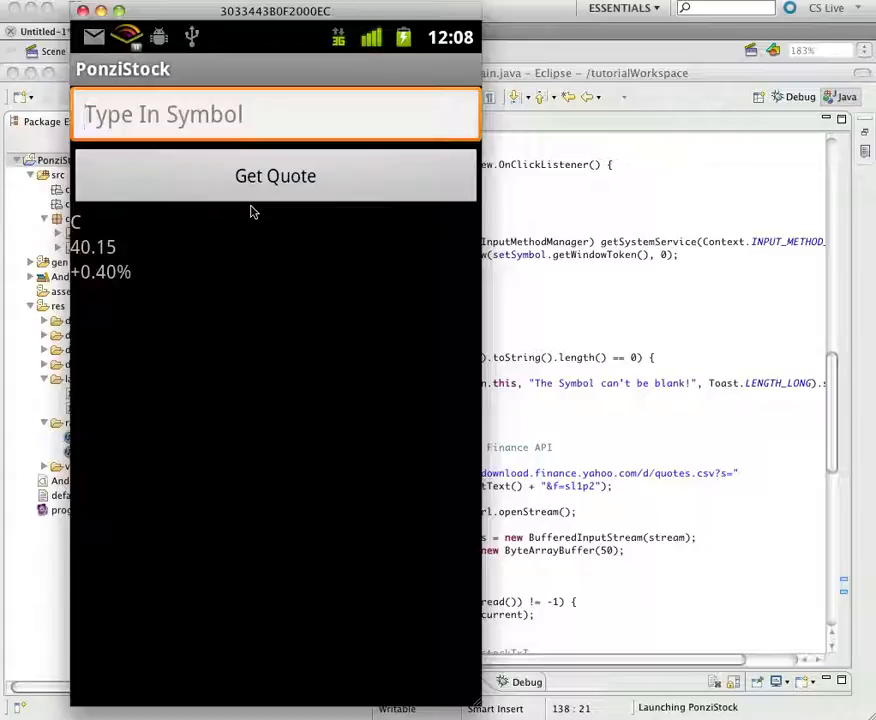
pyautogui.click(275, 175)
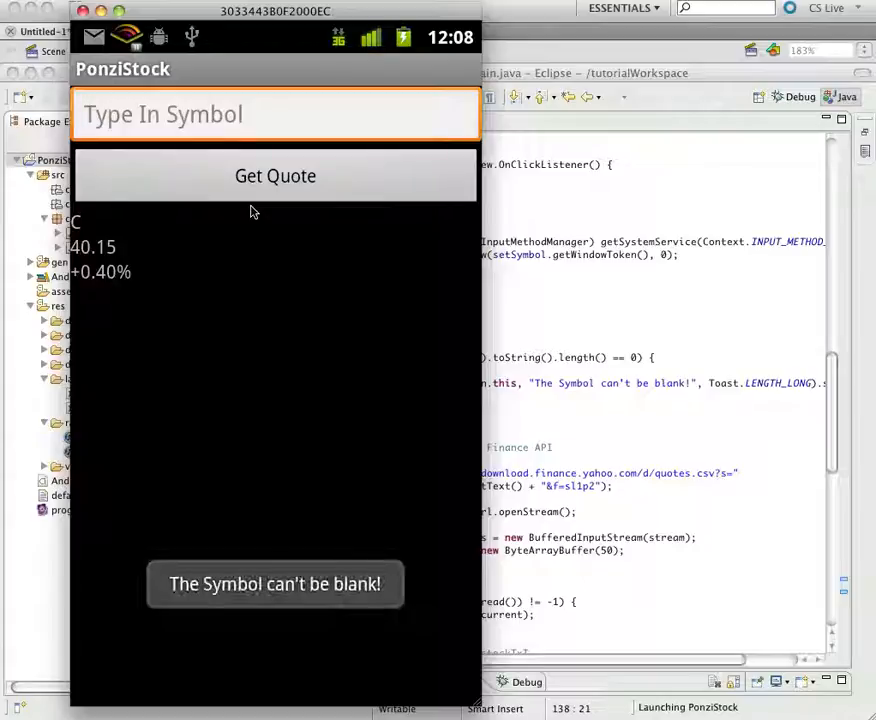